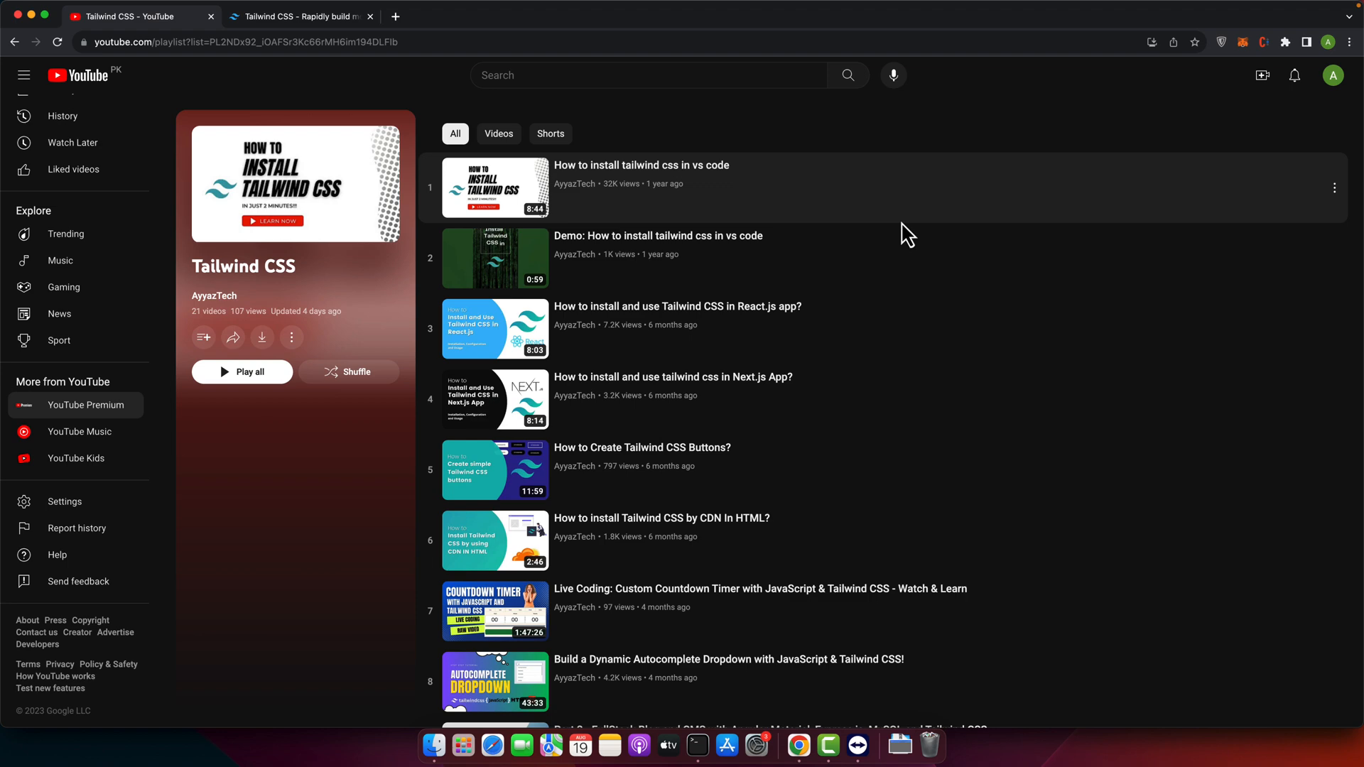
pyautogui.moveTo(867, 632)
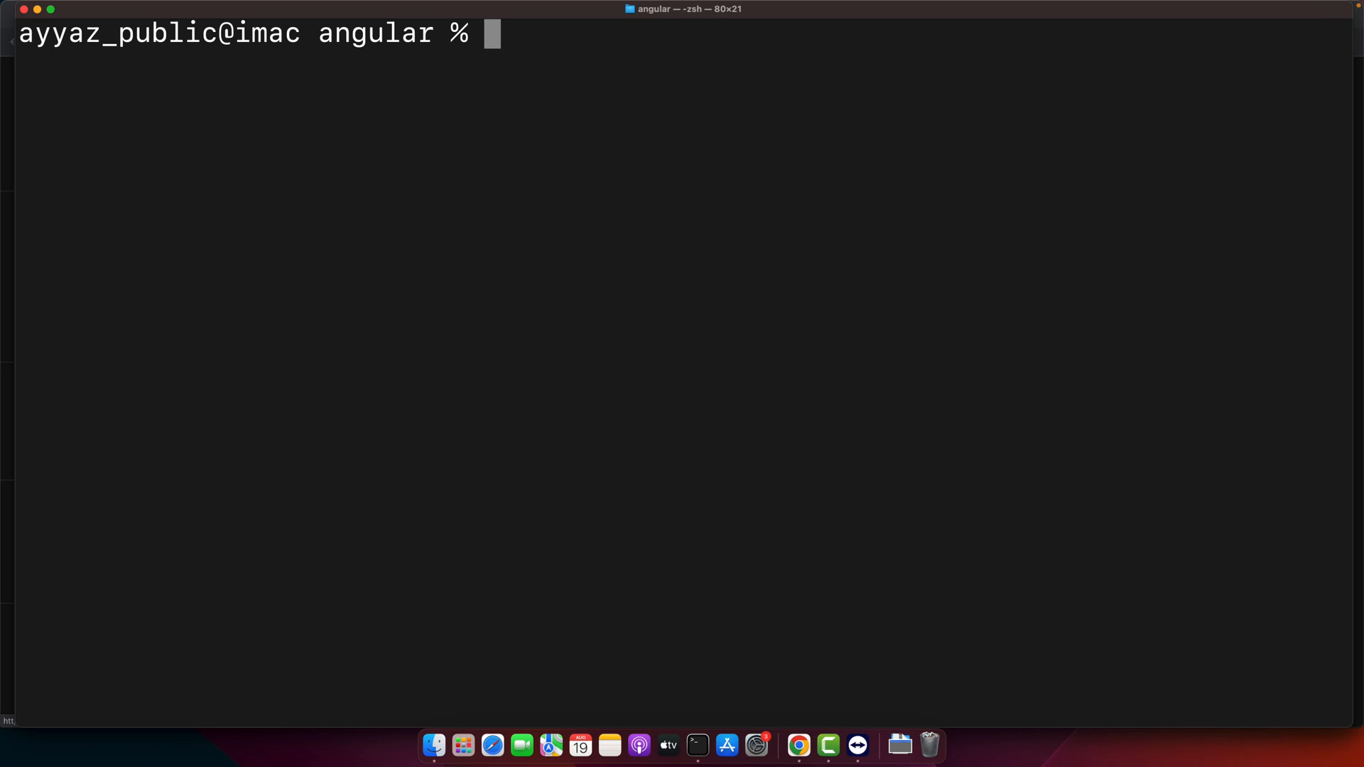
# Step: Run 'ng new tailwindcss' to generate the new Angular project
pyautogui.write('ng new tailwind')
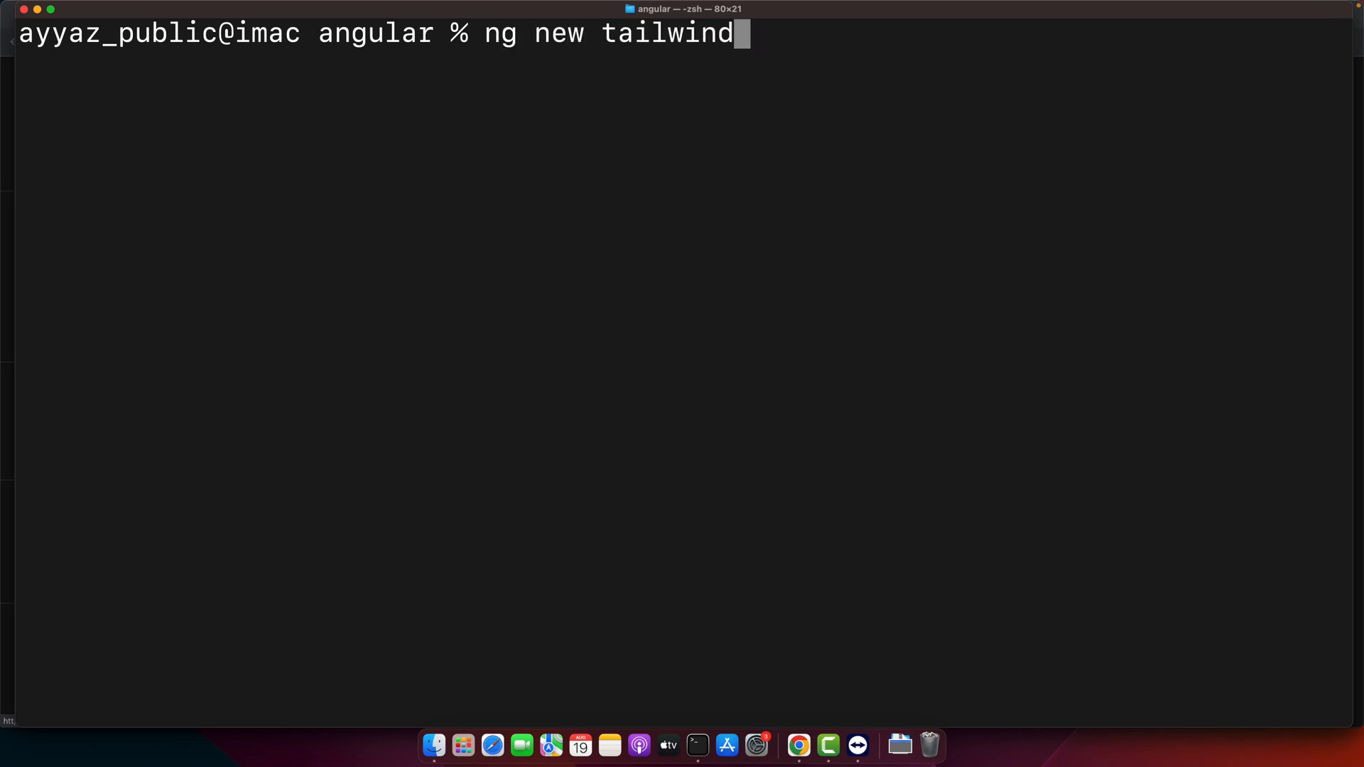
pyautogui.write('css')
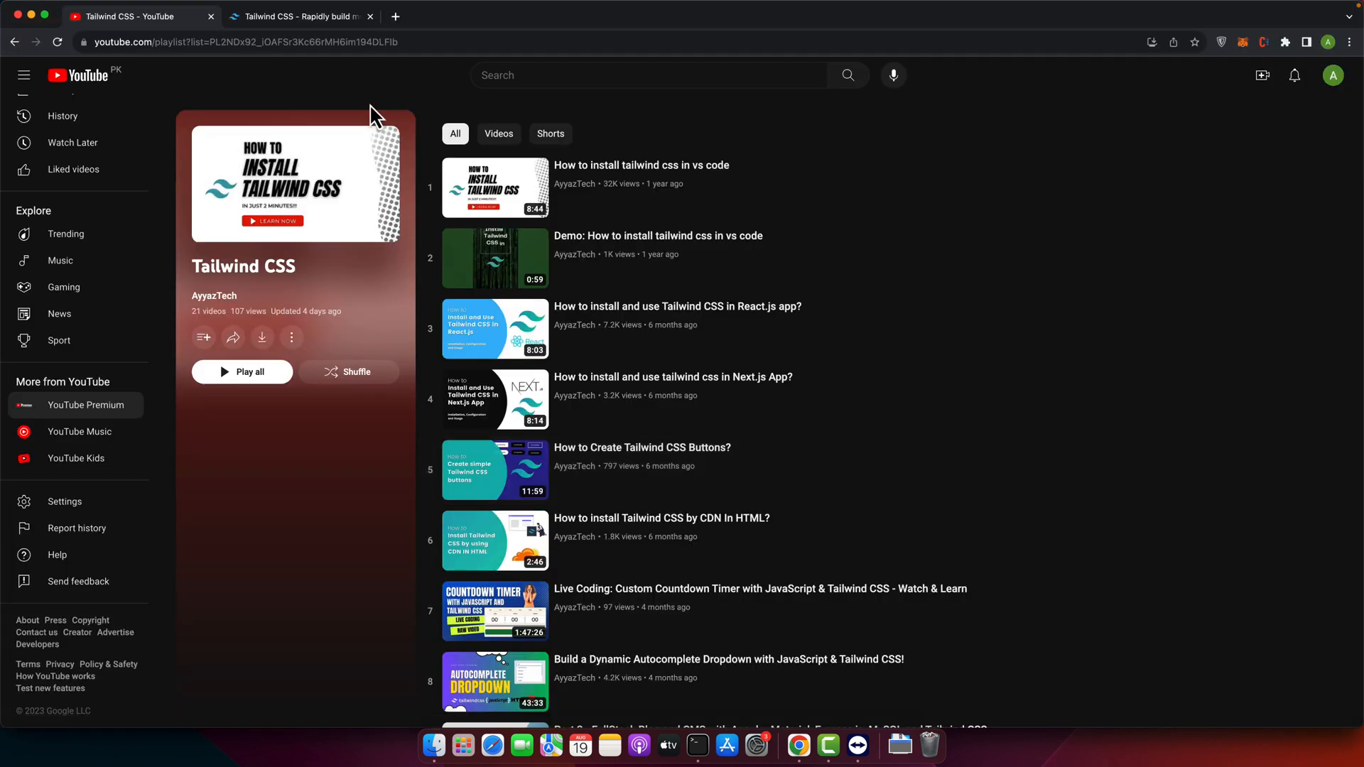
pyautogui.moveTo(216, 316)
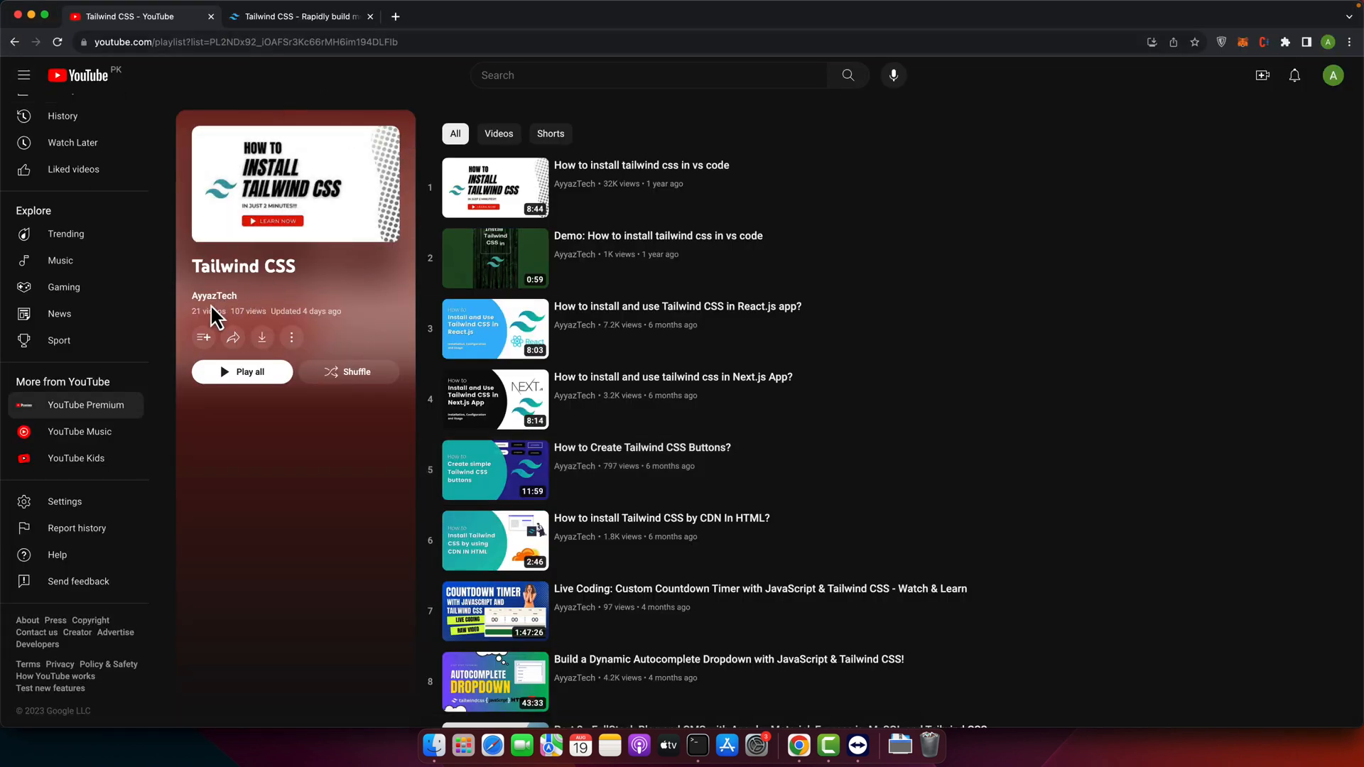
# Step: On the AyyazTech channel, search its videos for 'install angular' and scan the results
pyautogui.click(215, 296)
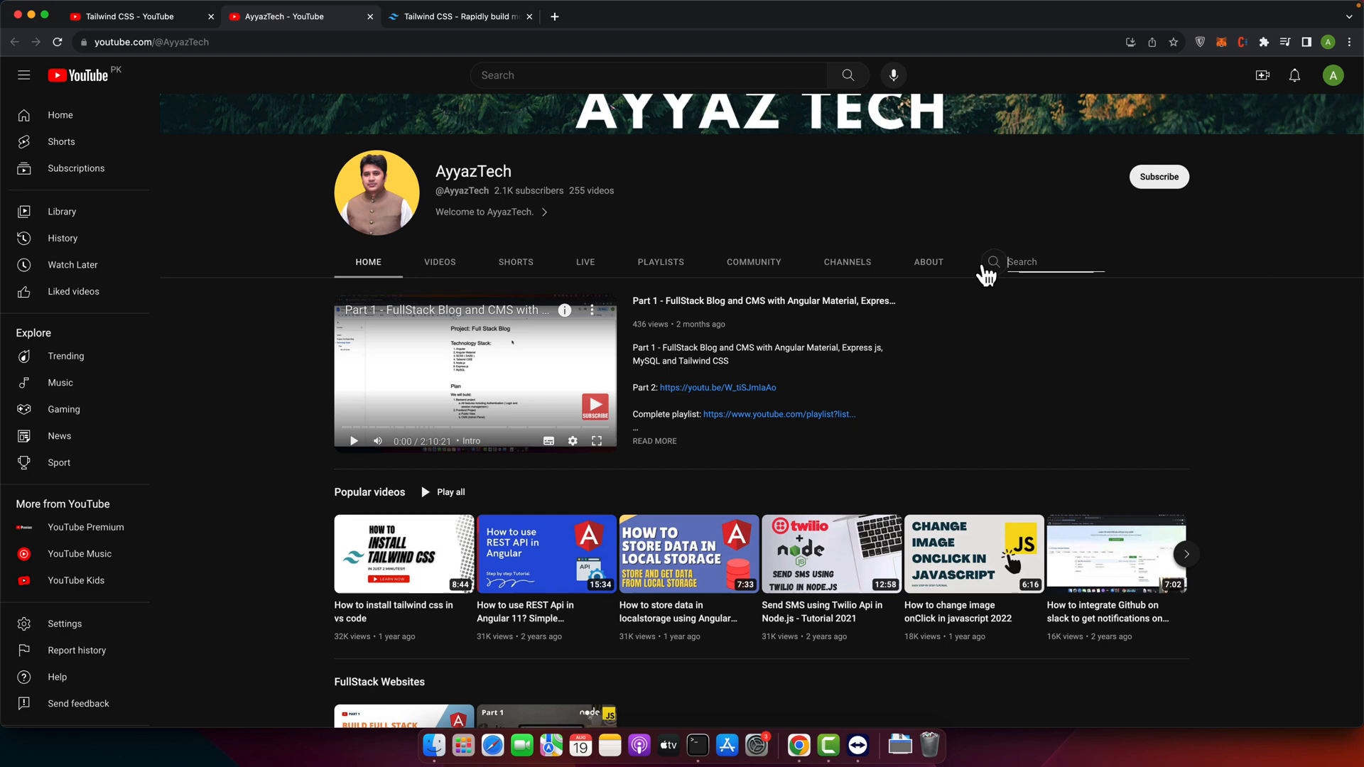
pyautogui.write('install angular')
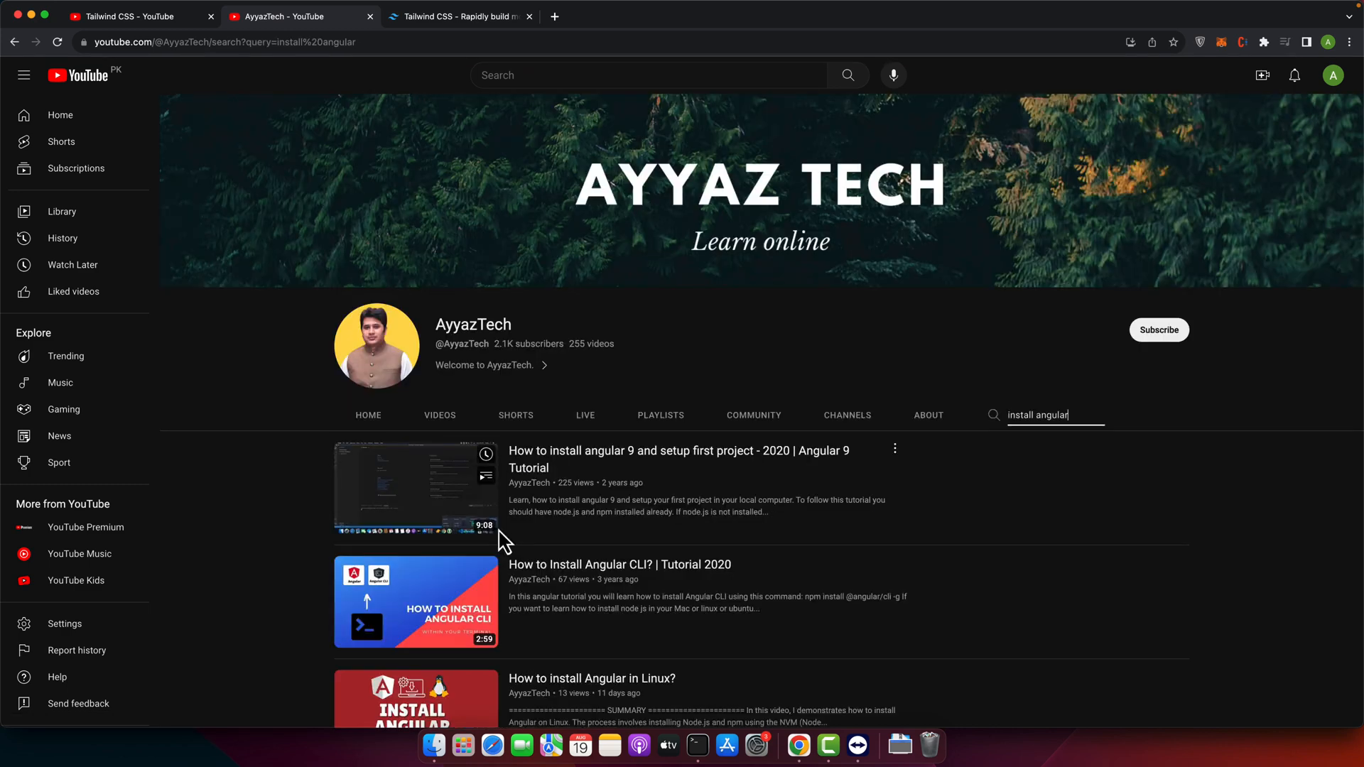
pyautogui.moveTo(311, 529)
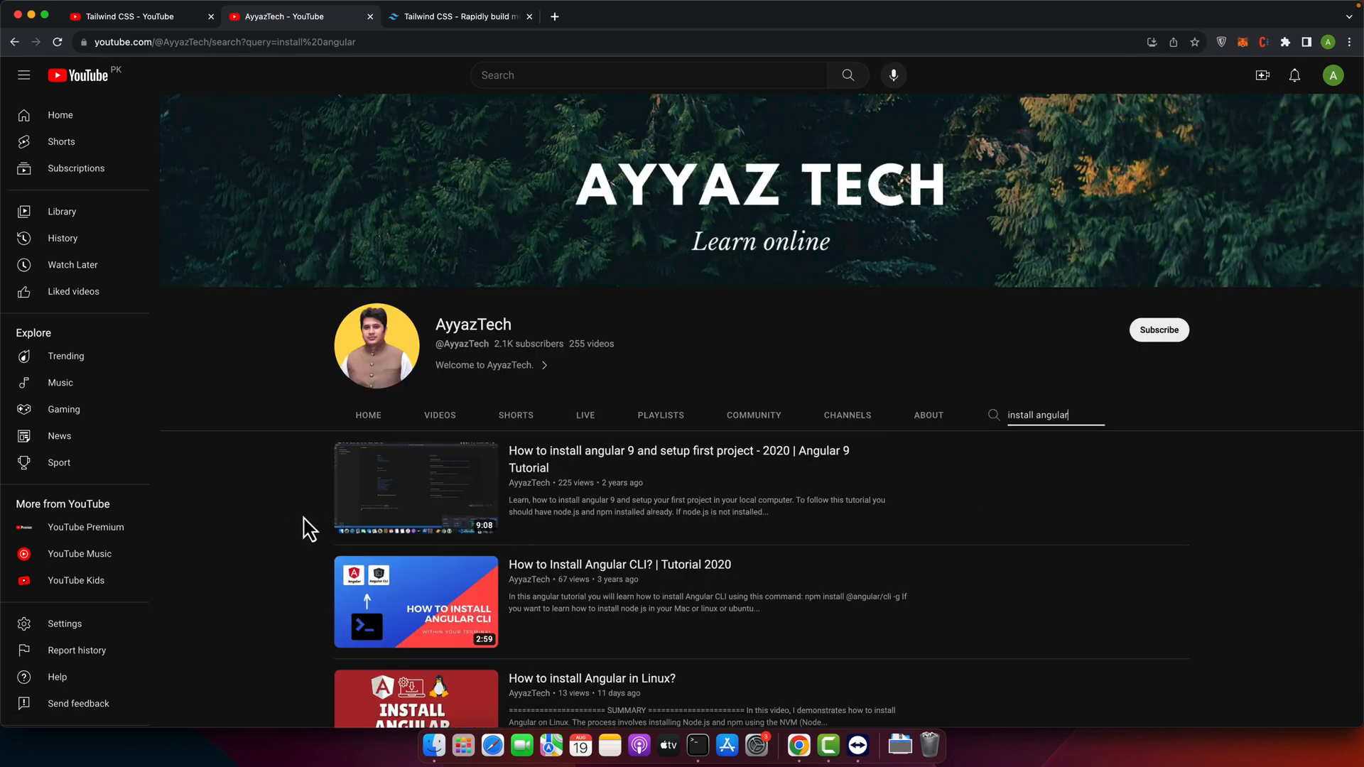
pyautogui.scroll(-3)
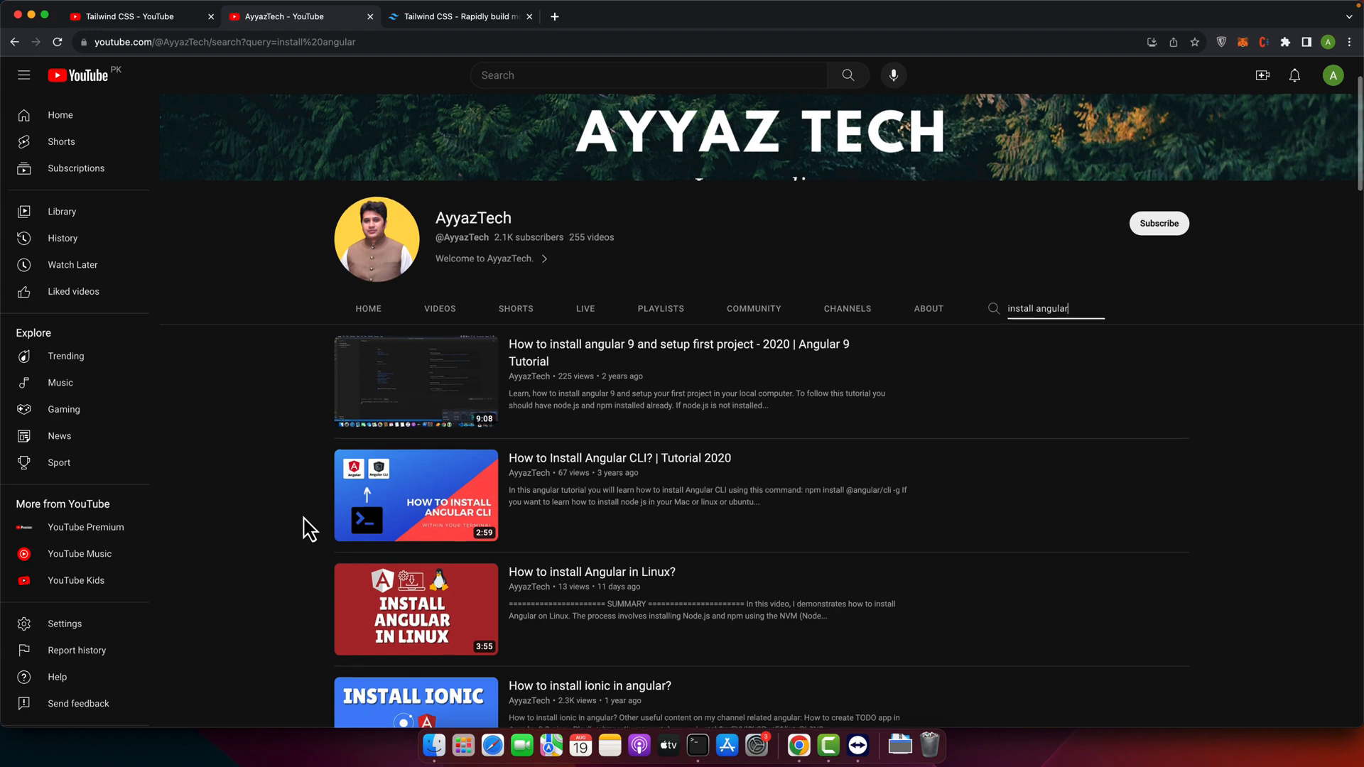
pyautogui.moveTo(728, 382)
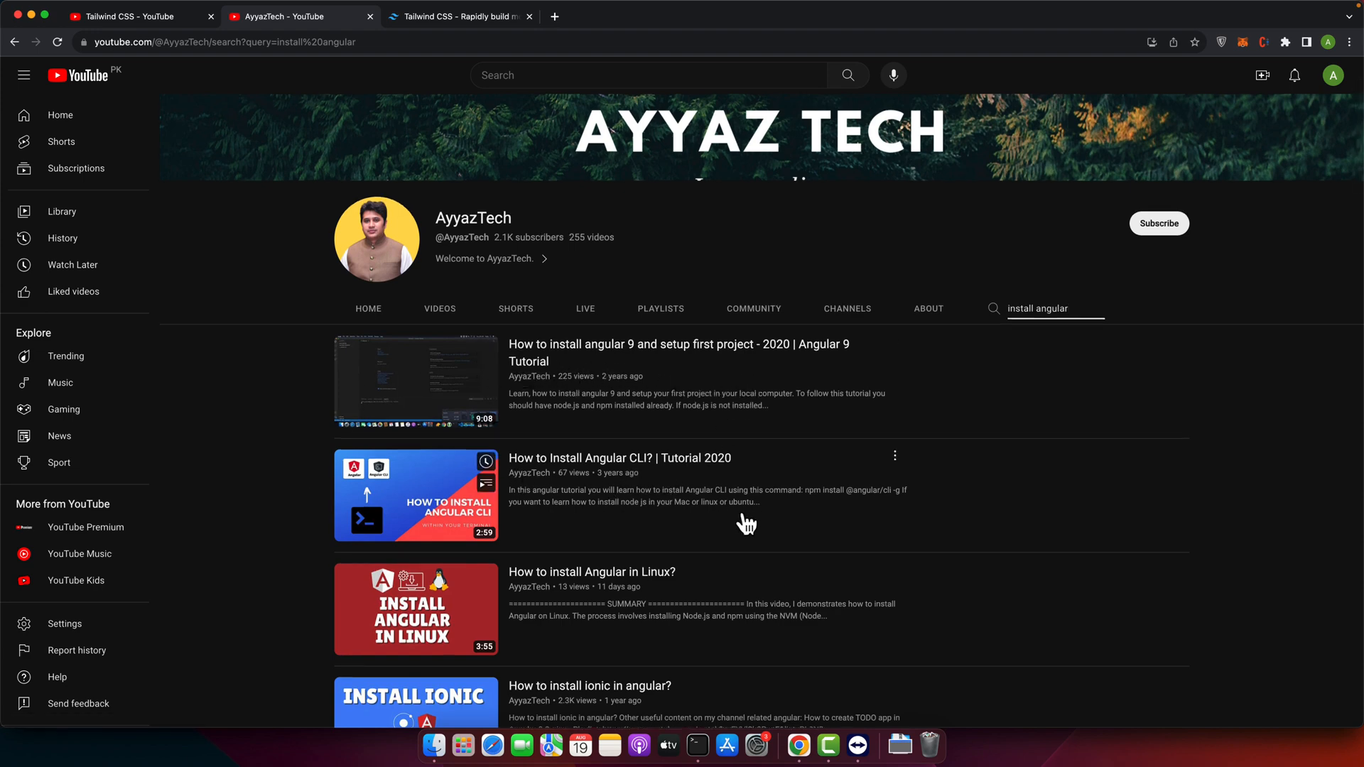
pyautogui.scroll(-3)
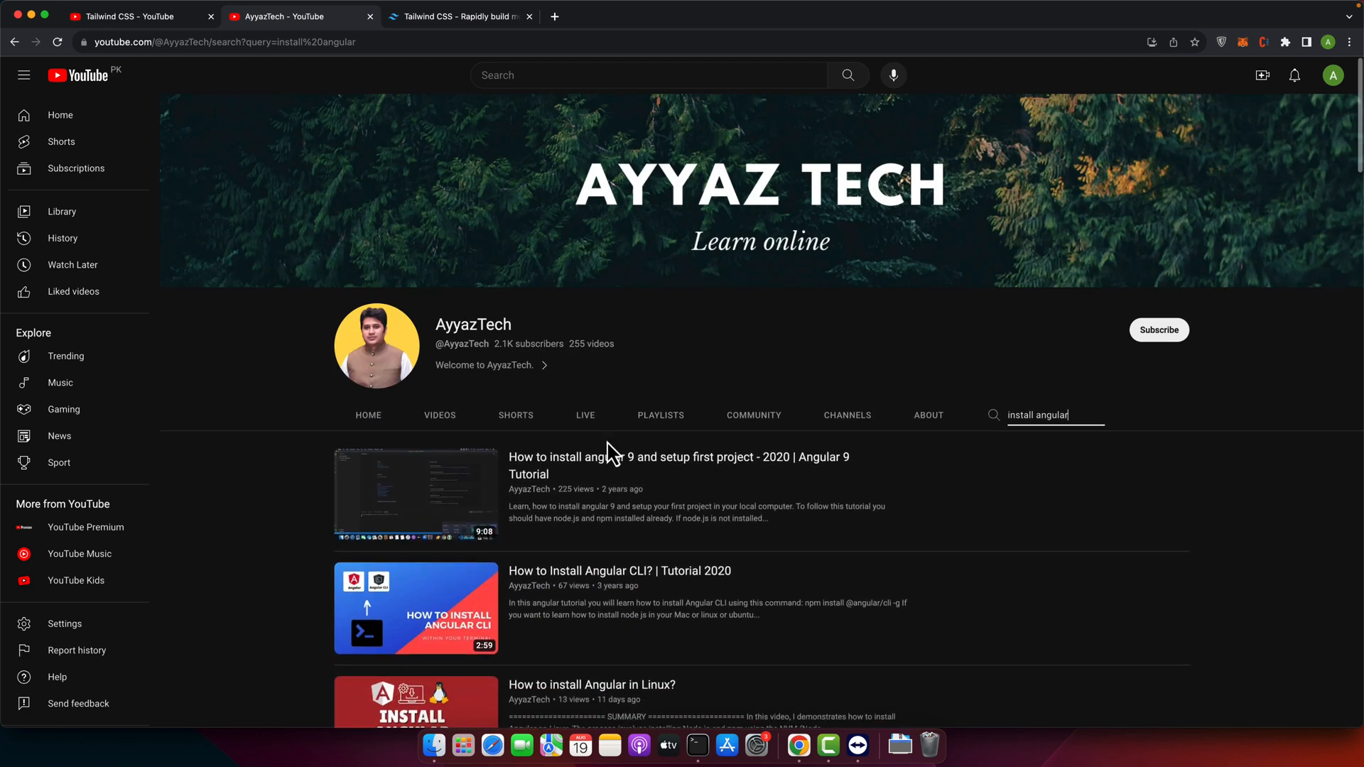
# Step: Replace the channel search with 'install node' and look through those tutorials
pyautogui.doubleClick(1040, 415)
pyautogui.write('ode')
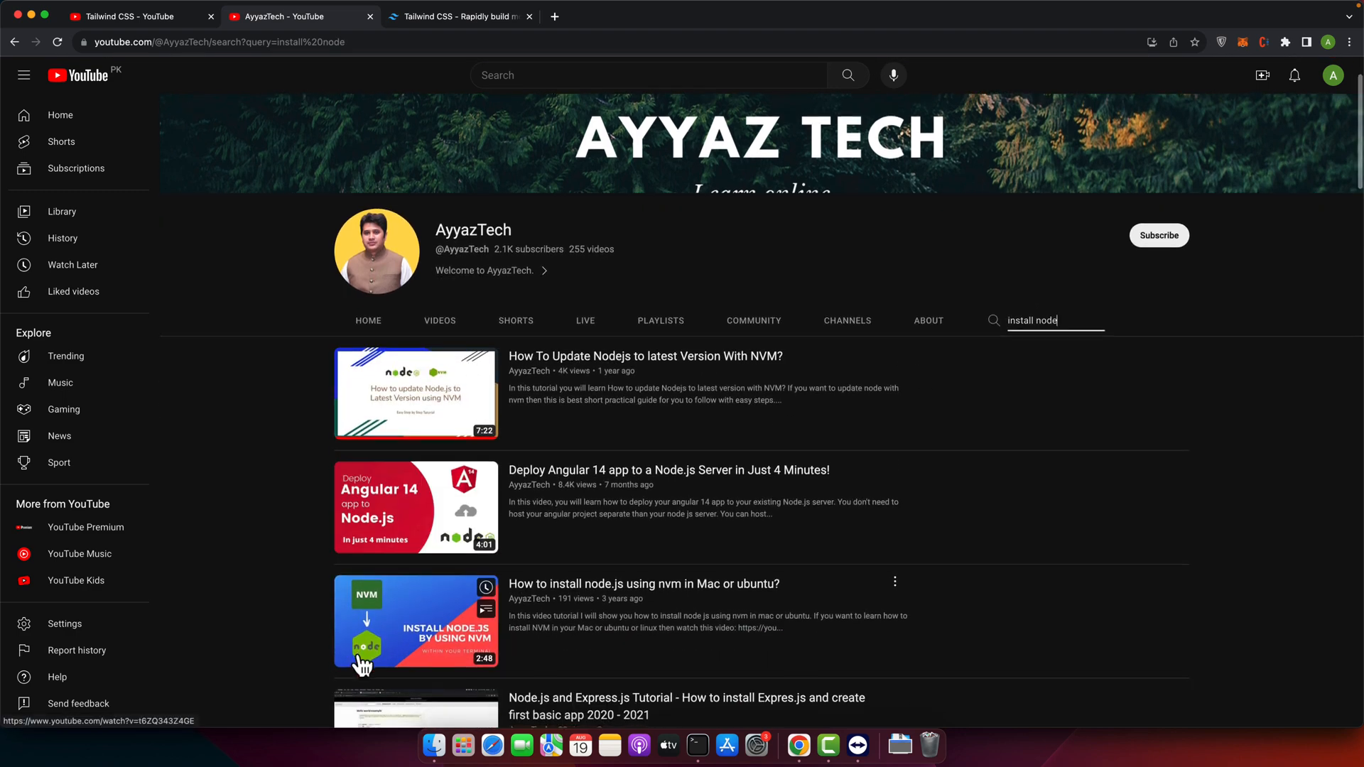
pyautogui.scroll(-3)
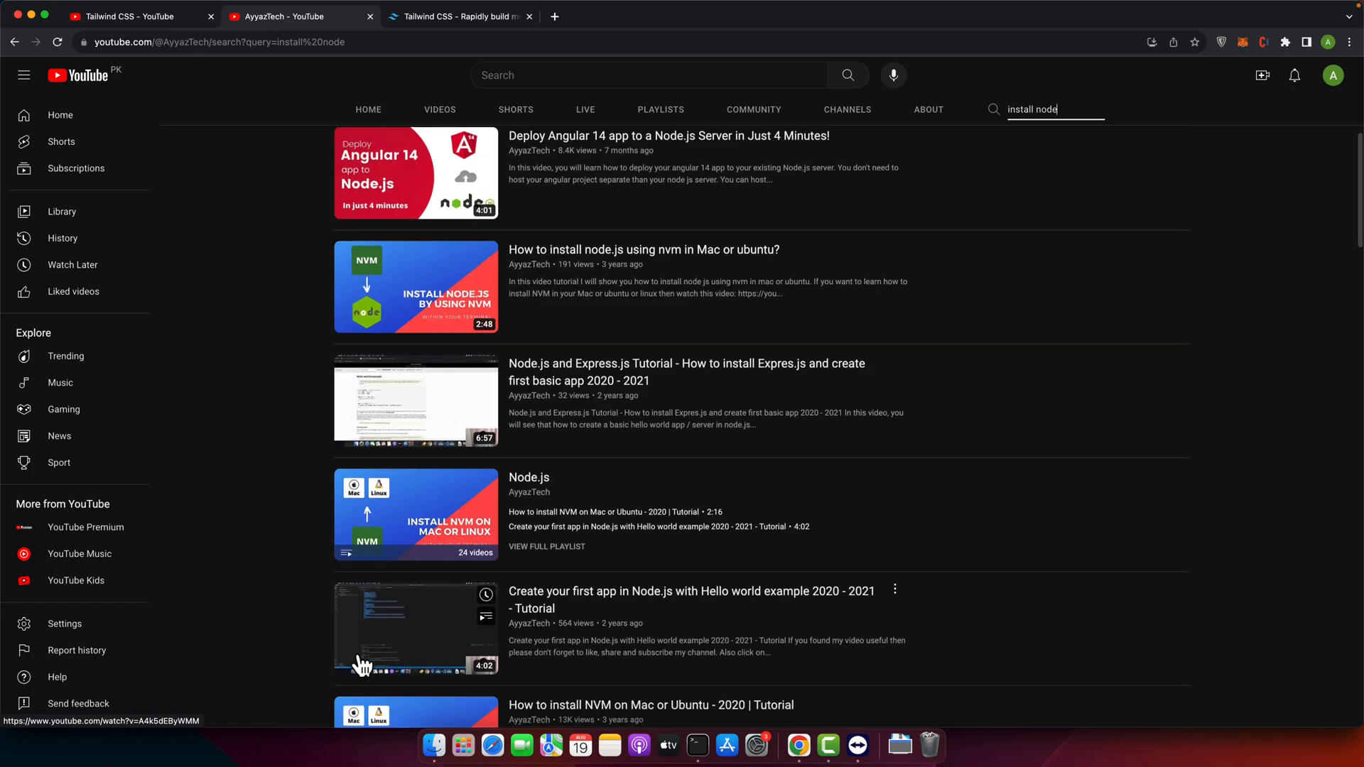
pyautogui.moveTo(459, 494)
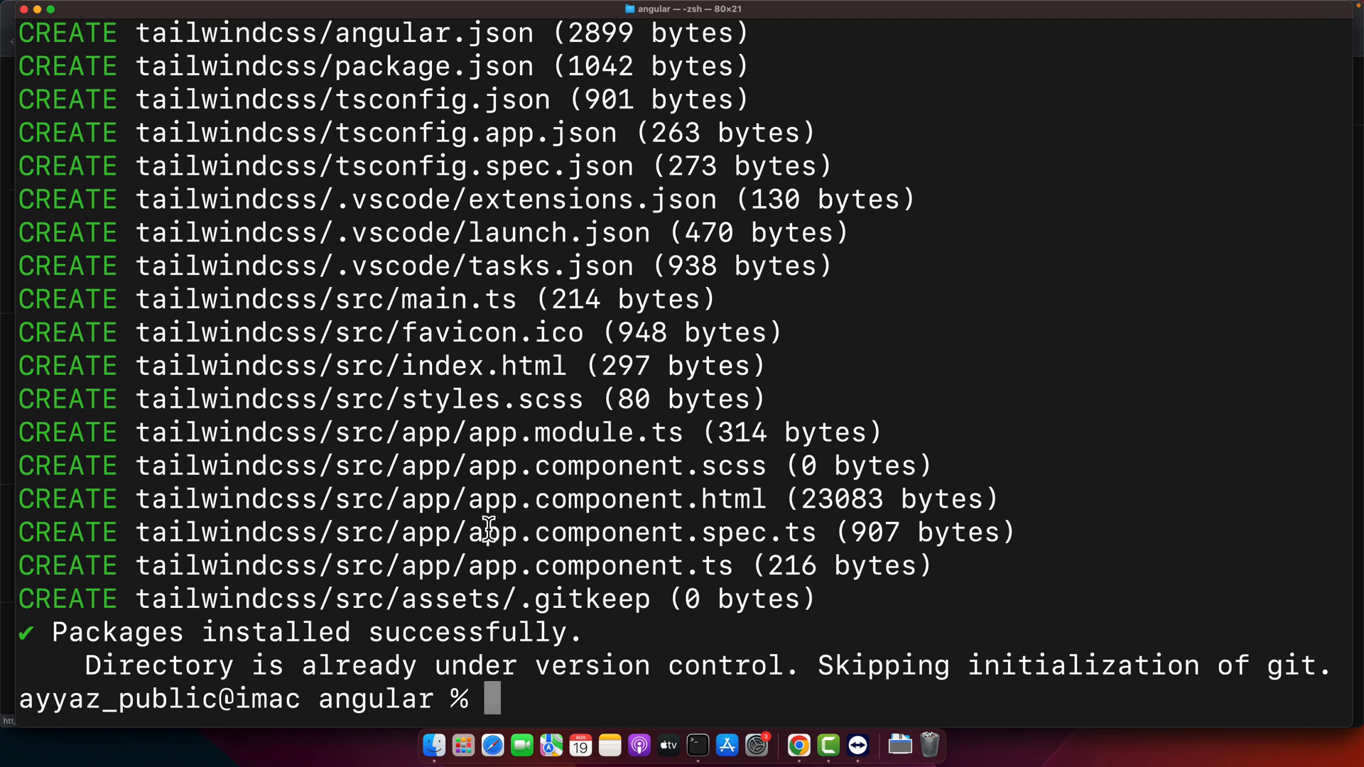
pyautogui.moveTo(581, 528)
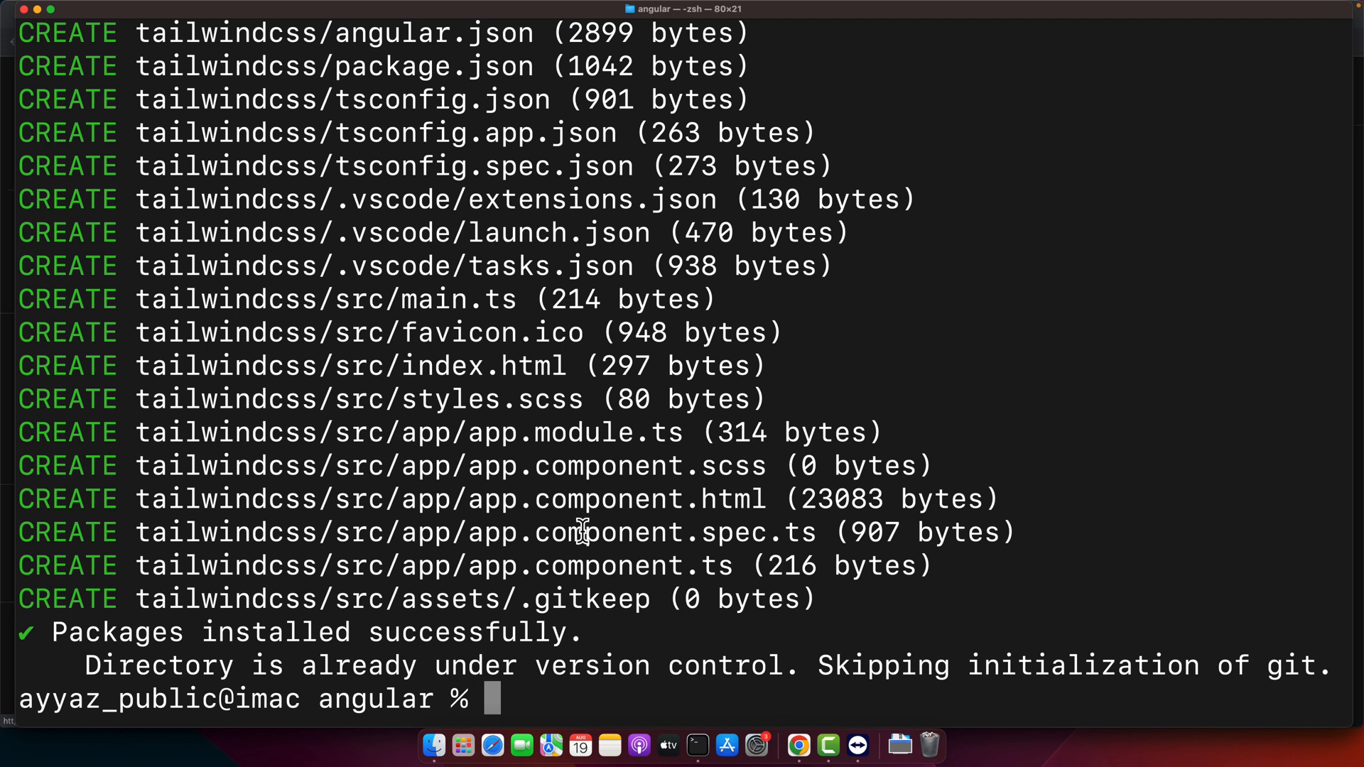
# Step: Change into the tailwindcss folder and launch the project in VS Code with 'code .'
pyautogui.write('cd')
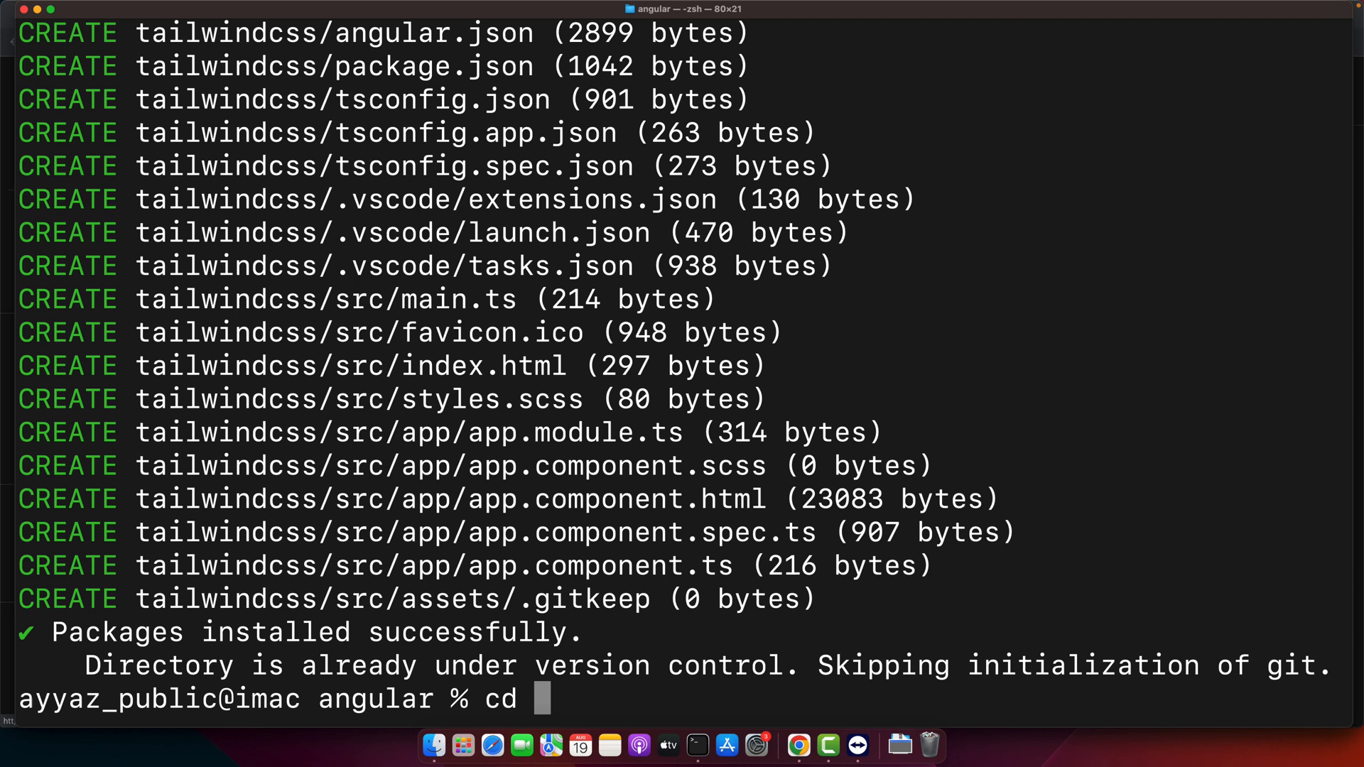
pyautogui.write('tailwindcss')
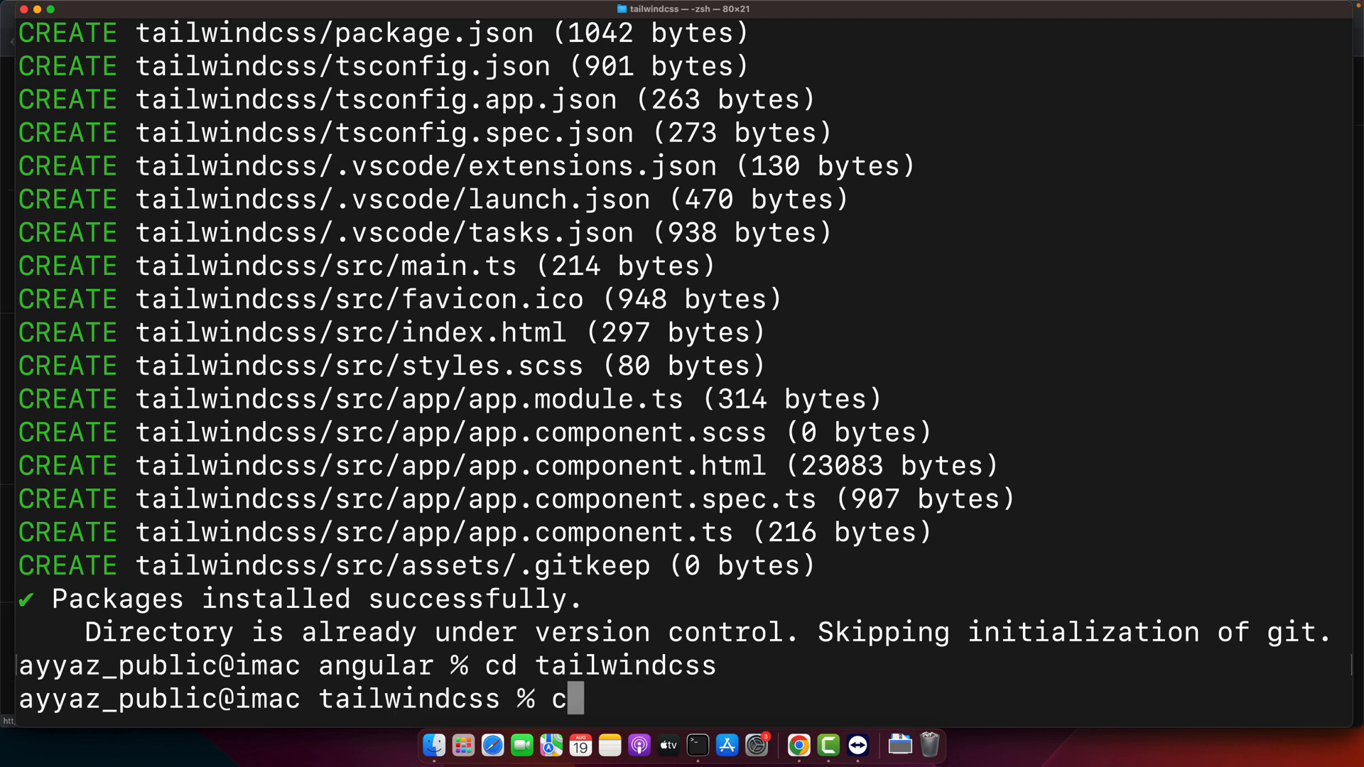
pyautogui.write('ode .')
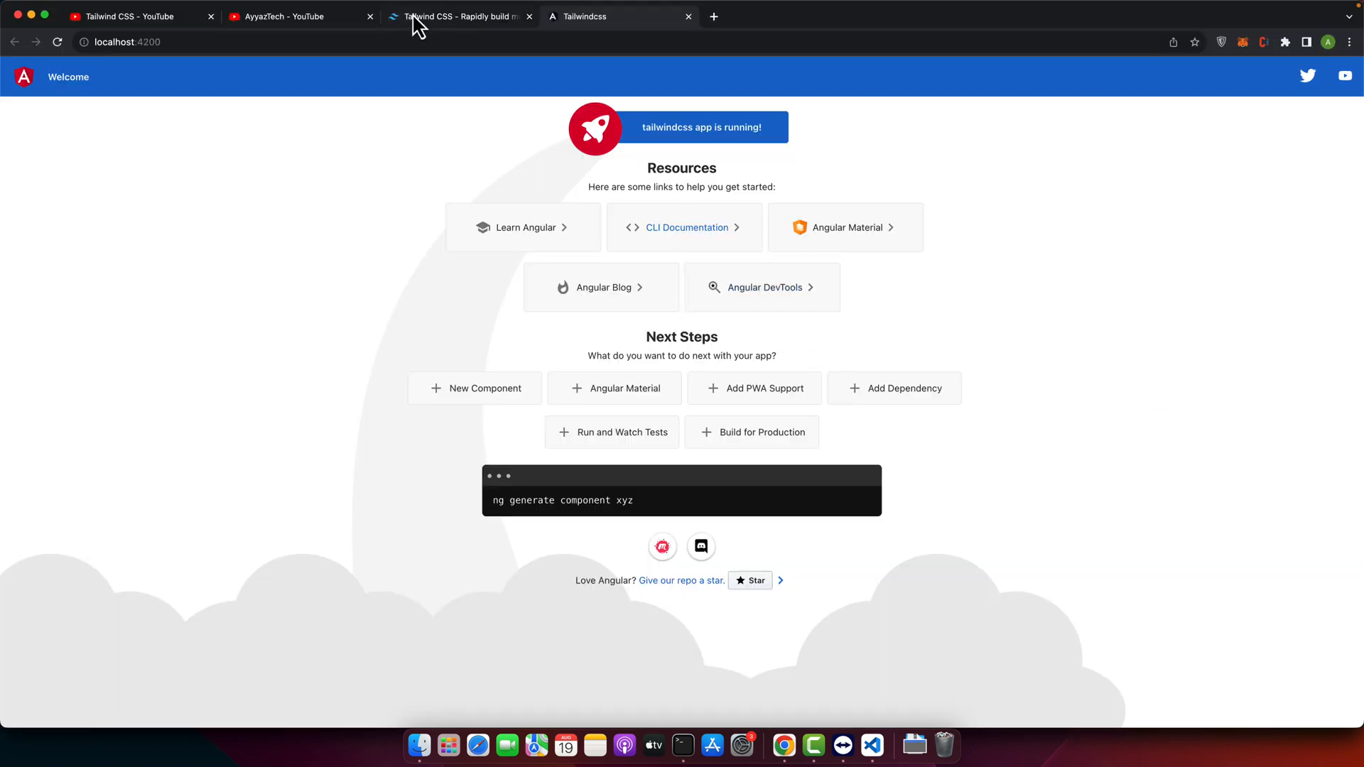
# Step: Navigate the Tailwind CSS docs through Framework Guides to the Angular installation guide
pyautogui.click(459, 16)
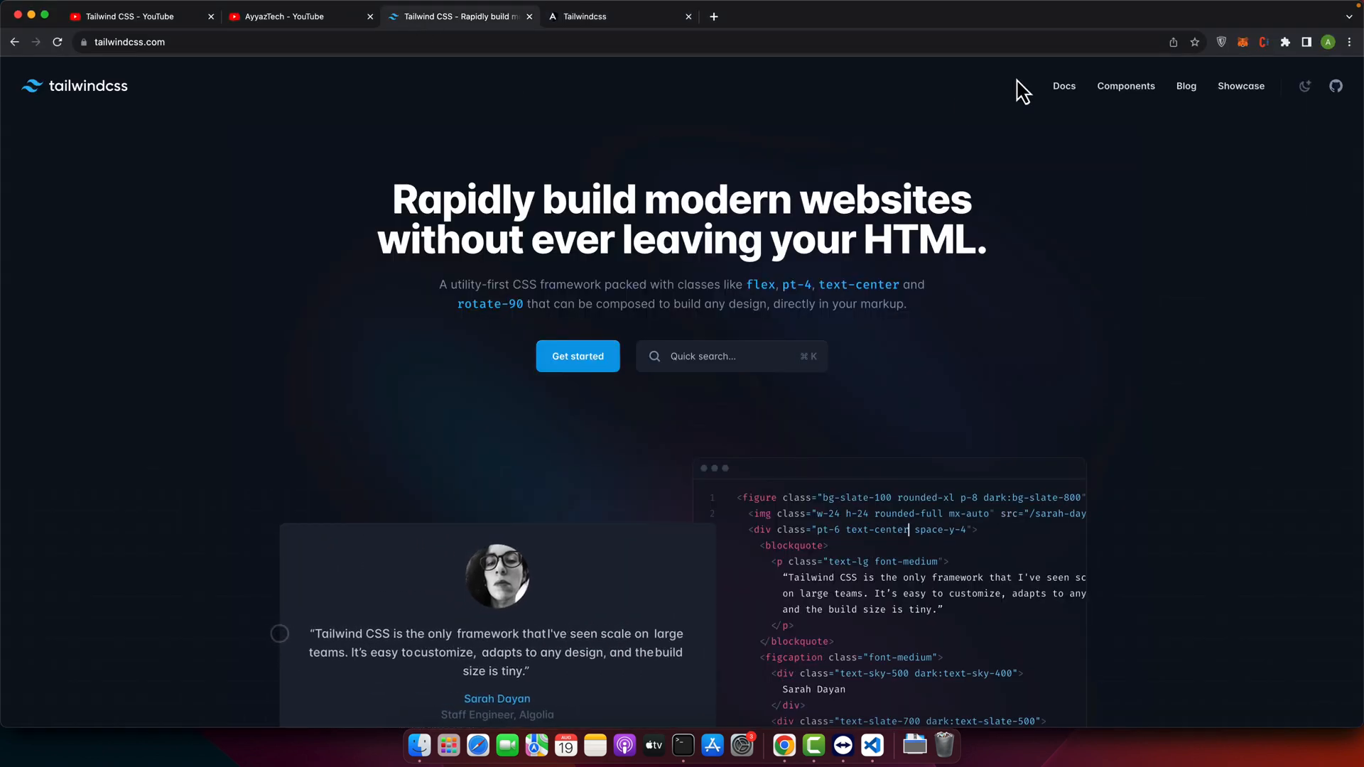
pyautogui.click(1062, 87)
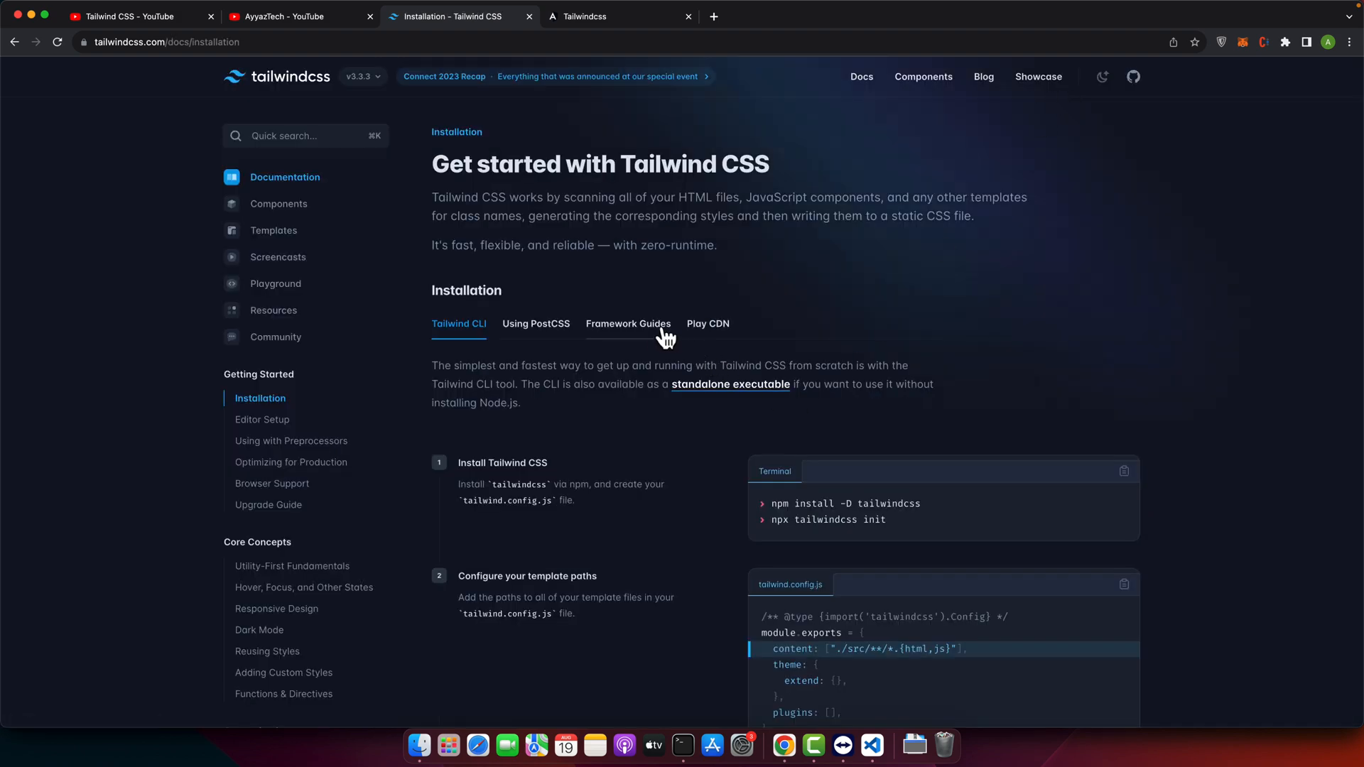
pyautogui.click(627, 324)
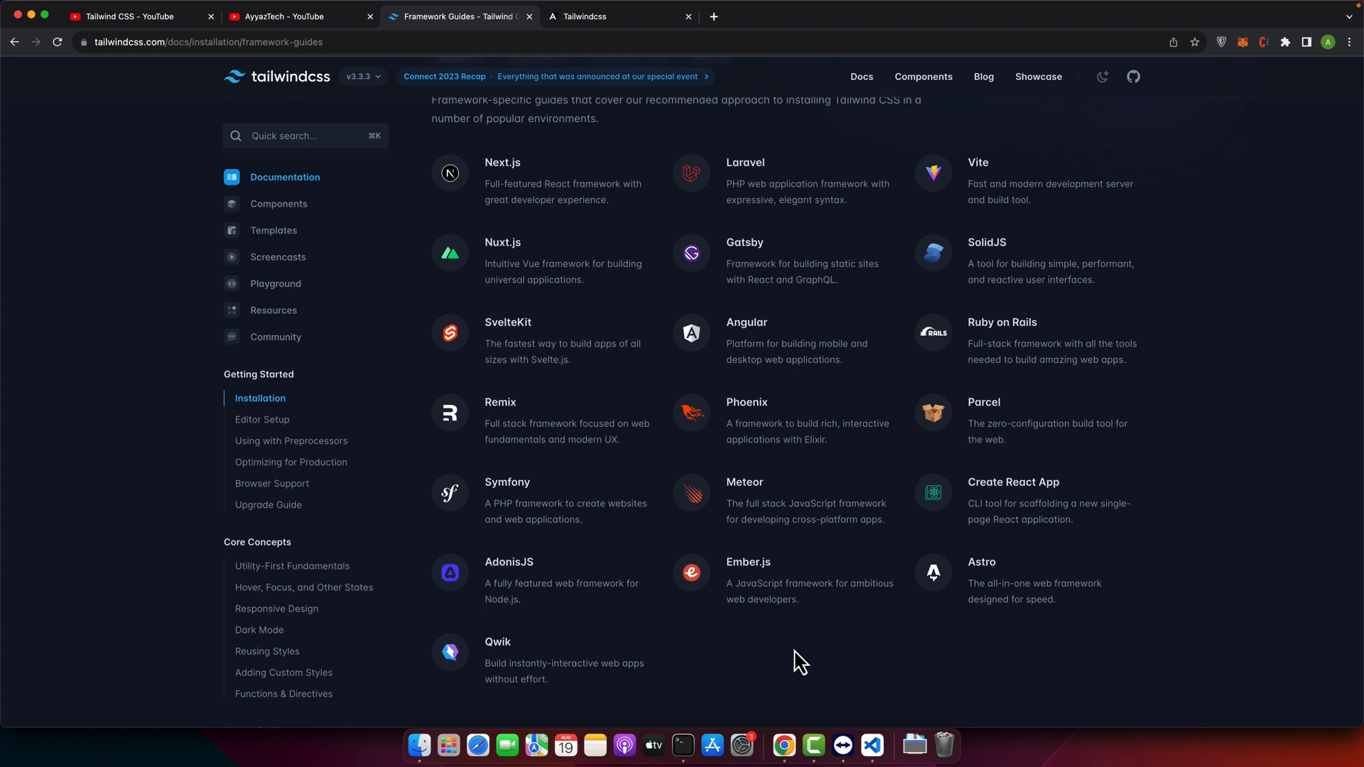
pyautogui.moveTo(814, 499)
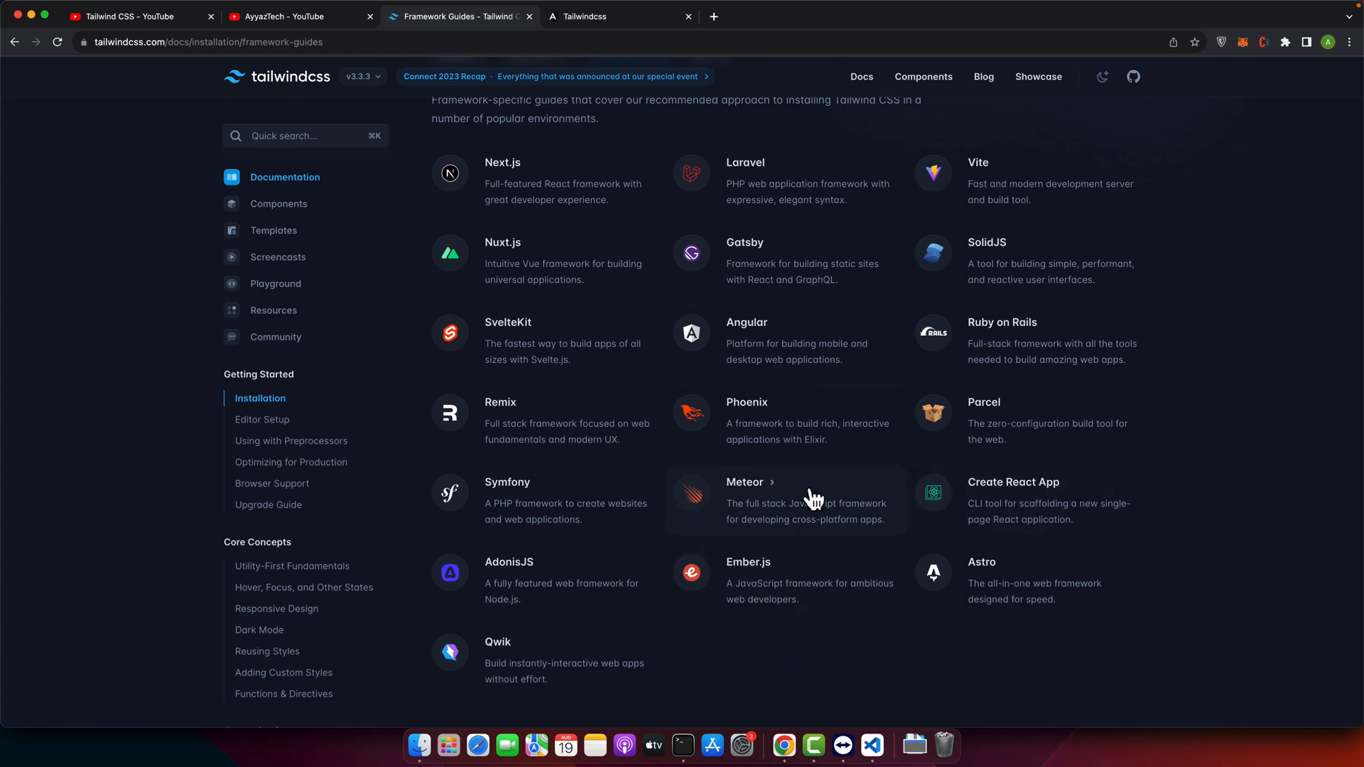
pyautogui.moveTo(463, 287)
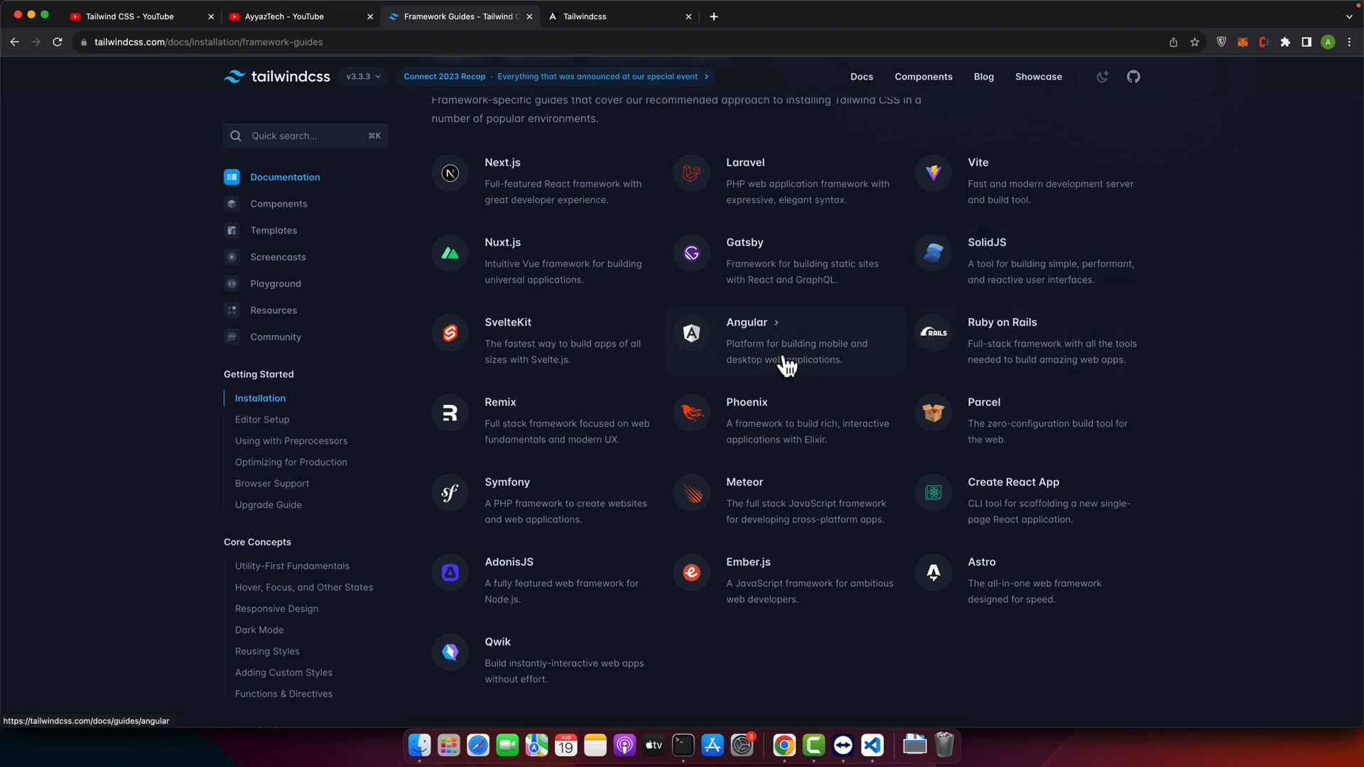
pyautogui.click(746, 323)
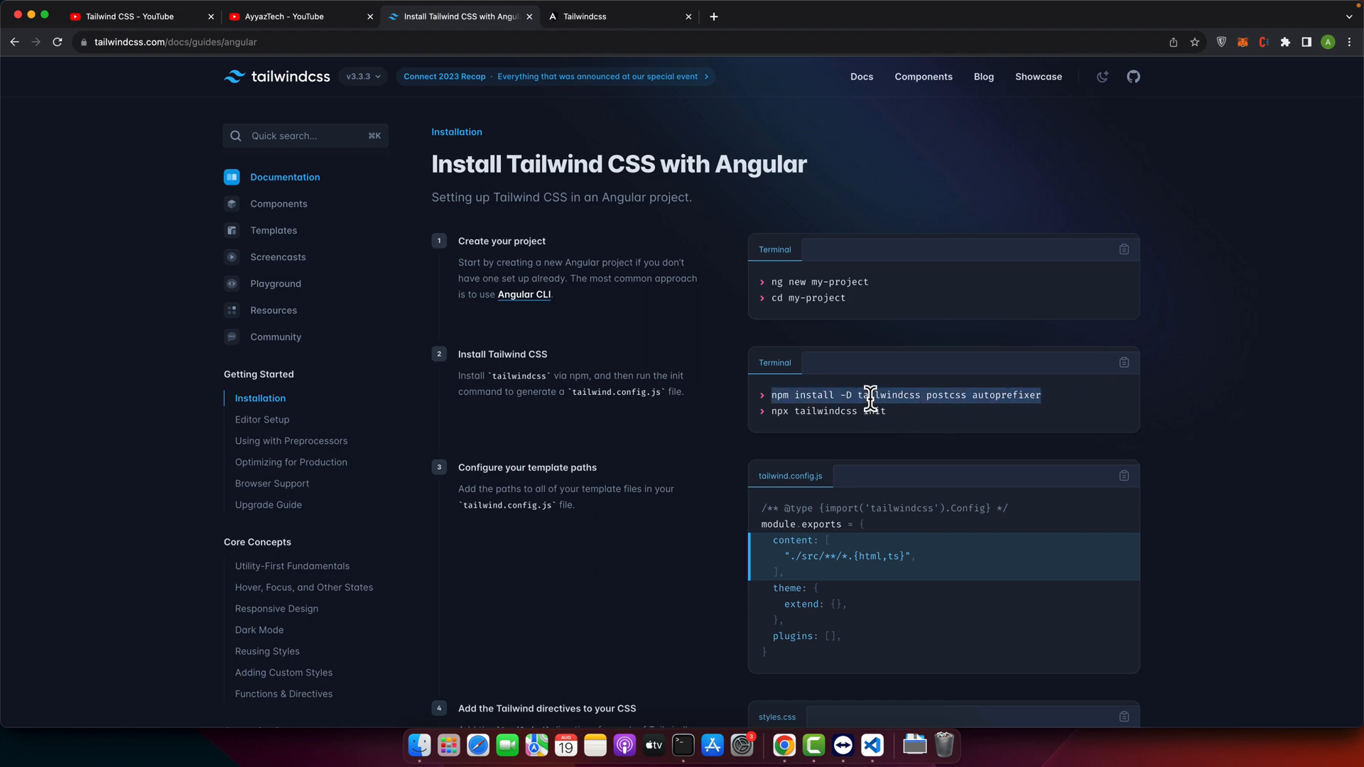
# Step: In a second terminal, run 'npm install -D tailwindcss postcss autoprefixer'
pyautogui.click(871, 746)
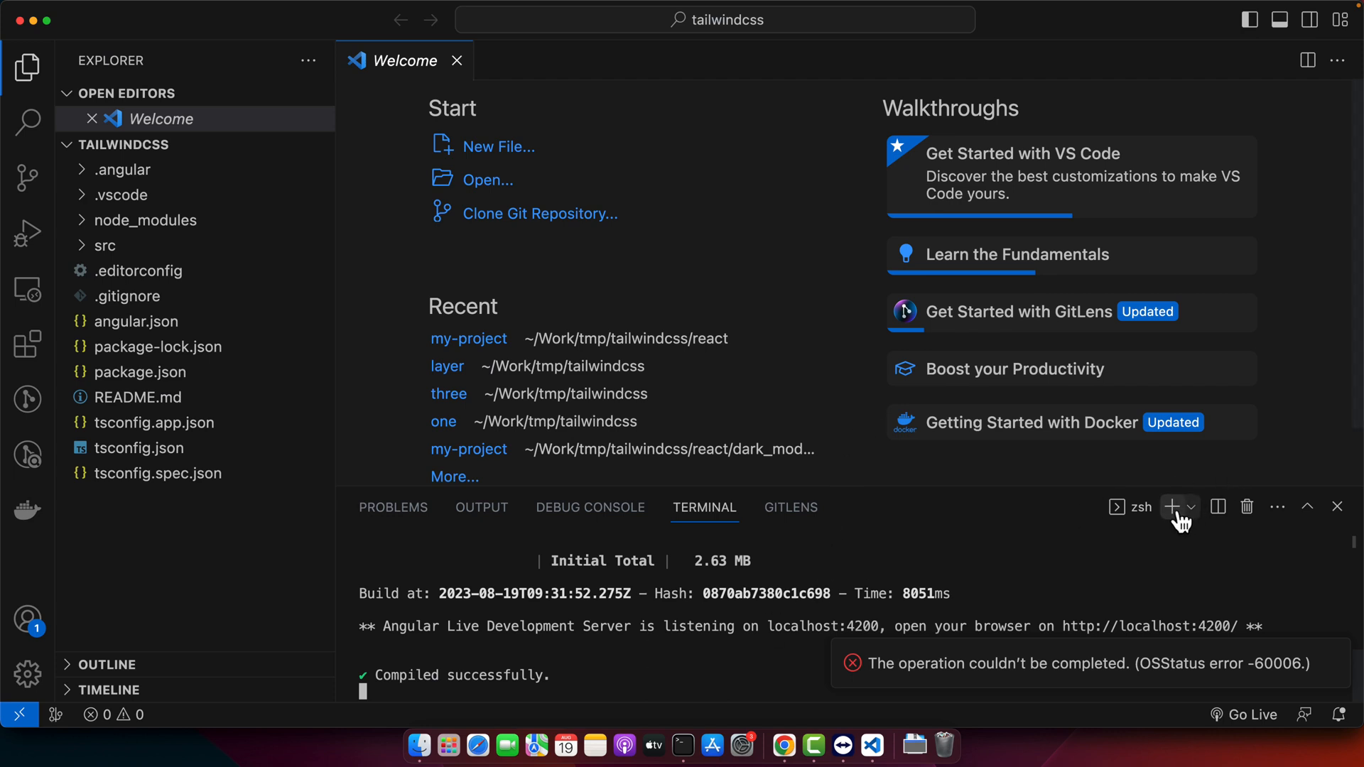
pyautogui.click(1172, 507)
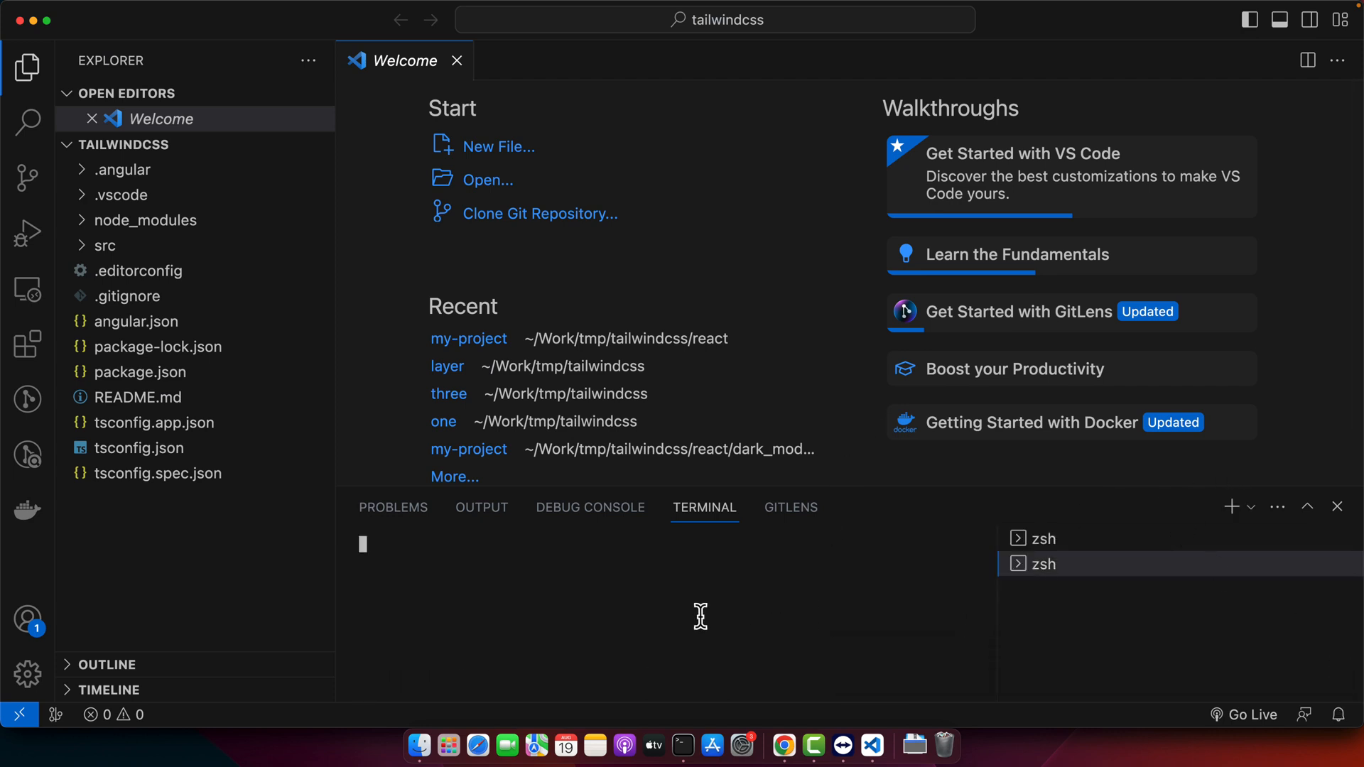
pyautogui.write('npm install -D tailwindcss postcss autoprefixer')
pyautogui.write('npx tailwindcss init')
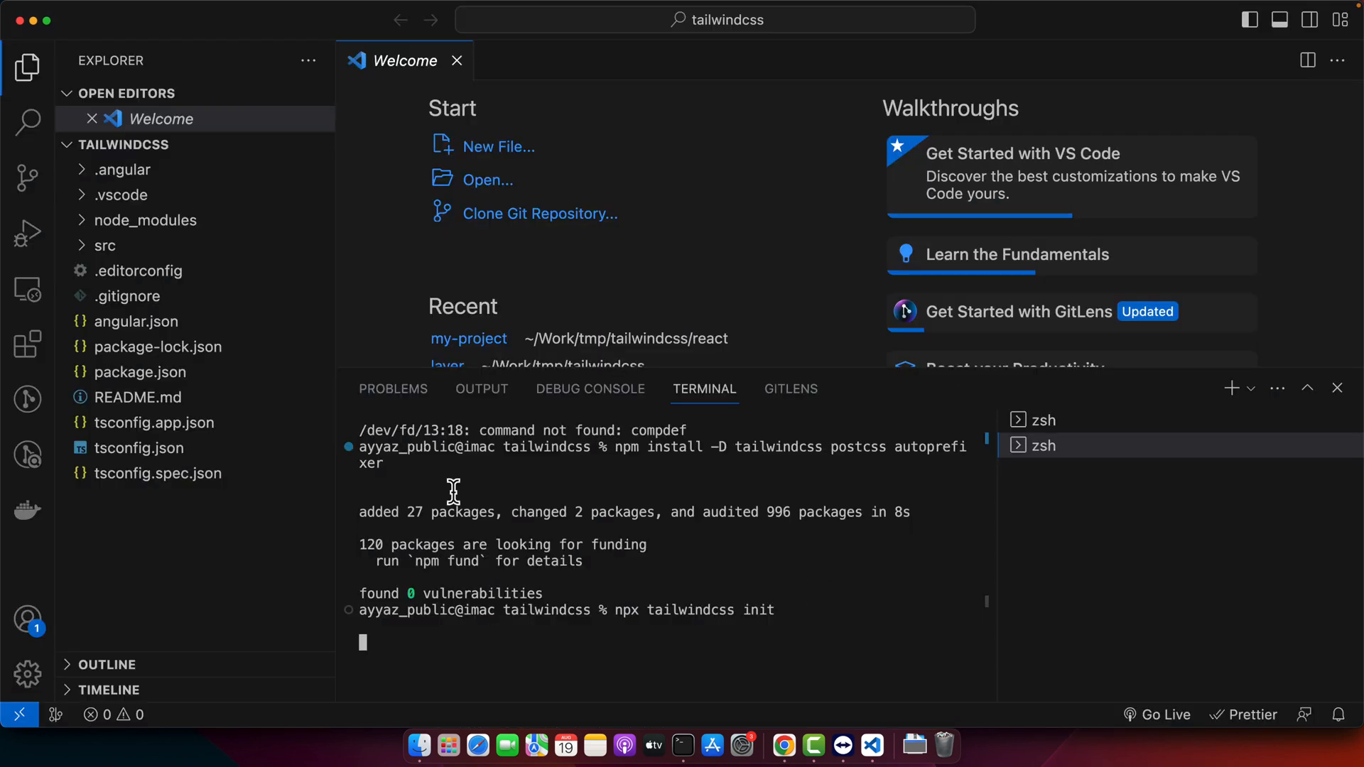
pyautogui.click(152, 422)
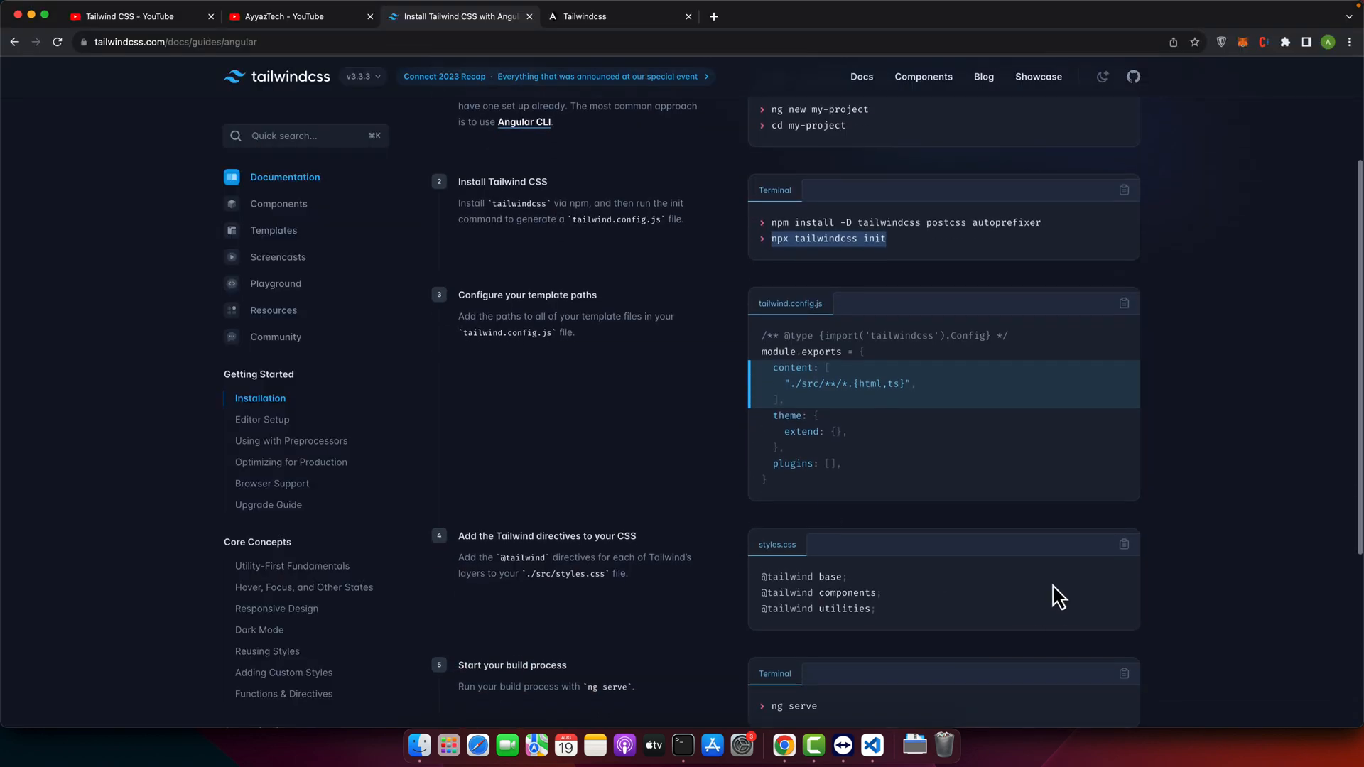
pyautogui.click(1123, 544)
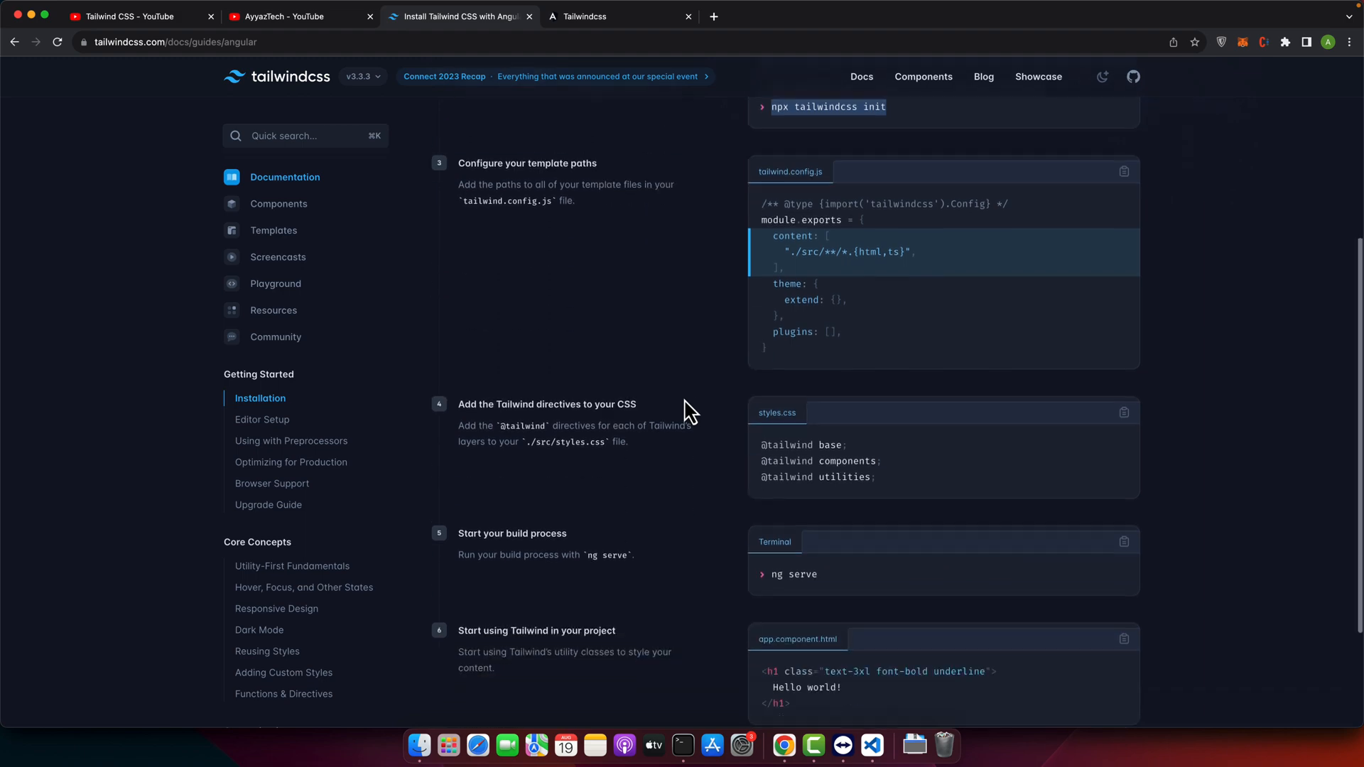
pyautogui.scroll(-3)
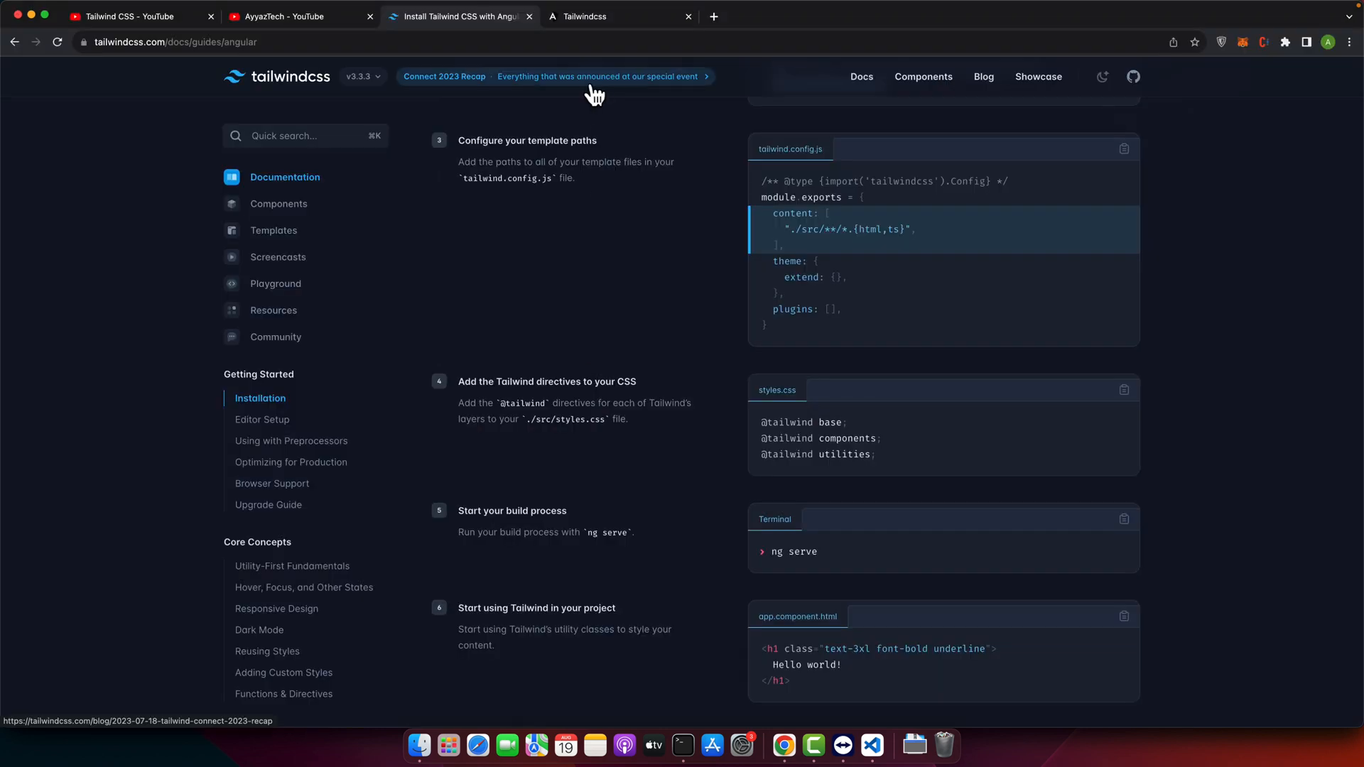
pyautogui.click(871, 753)
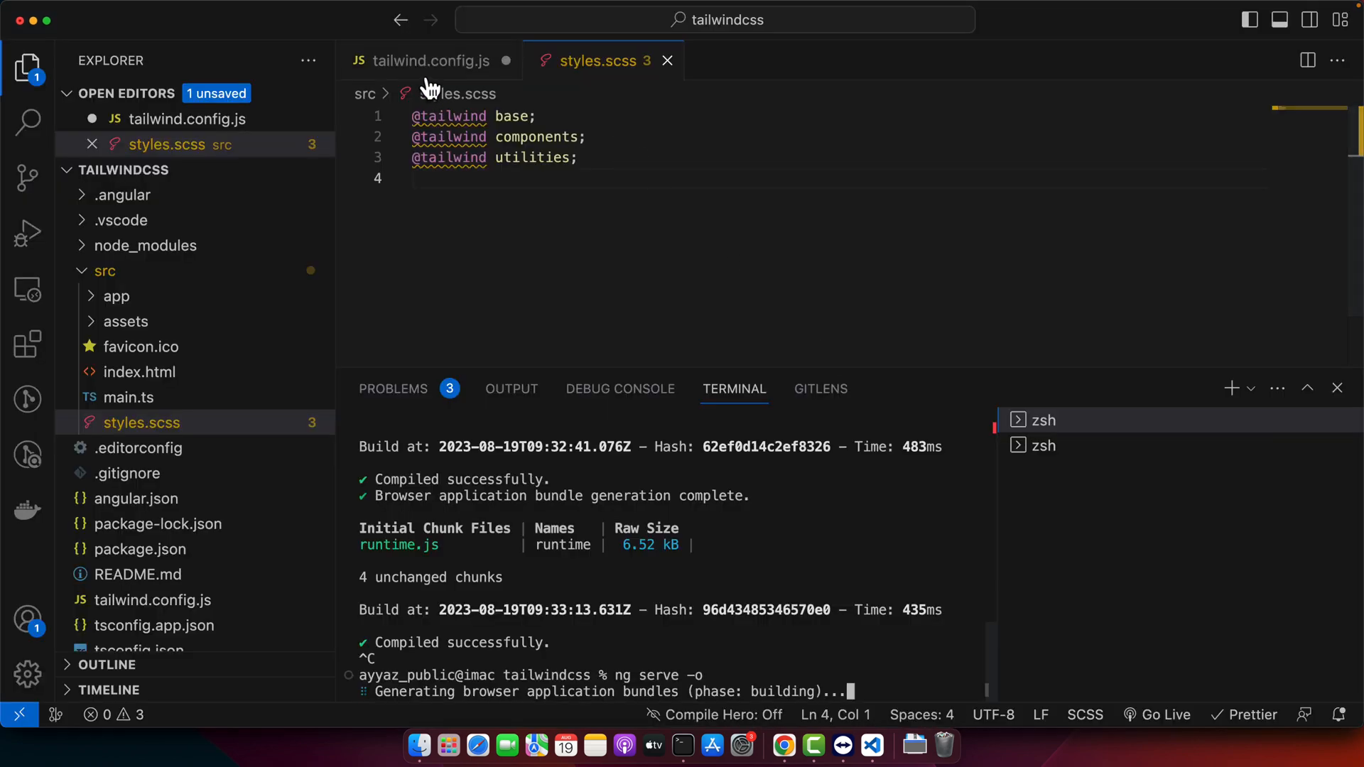
# Step: Browse src in the Explorer and expand the app folder to reach app.component.html
pyautogui.click(426, 61)
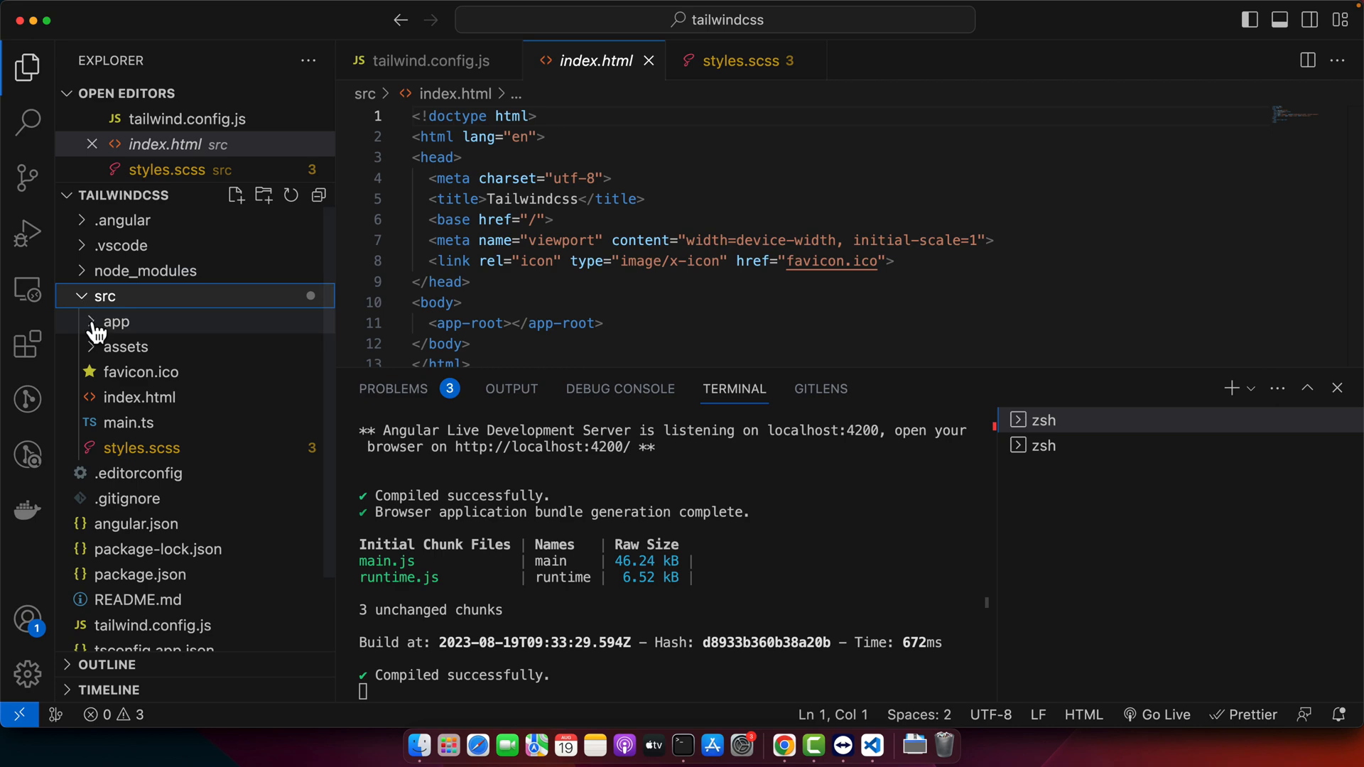
pyautogui.click(114, 323)
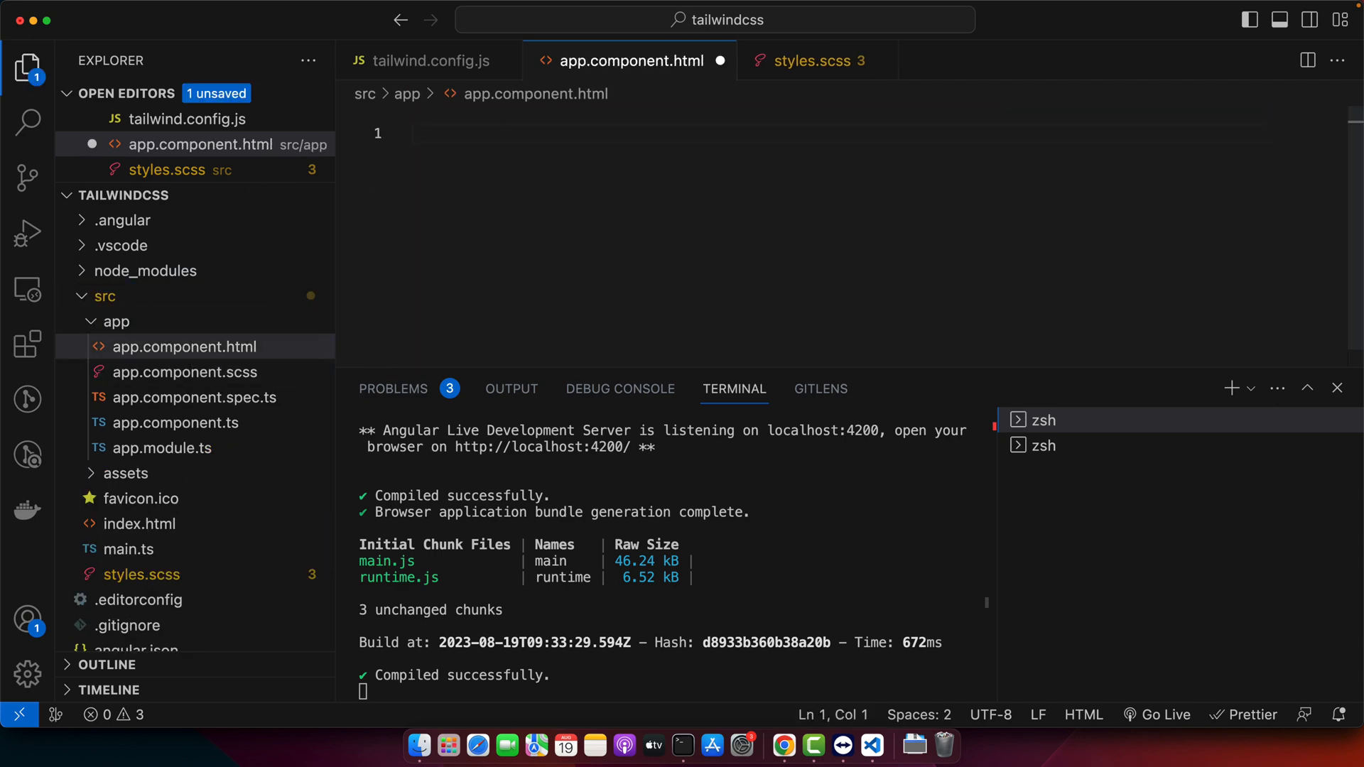
# Step: Write a <div>Hello world</div> and give it the text-9xl Tailwind class
pyautogui.write('<div>')
pyautogui.write('h1')
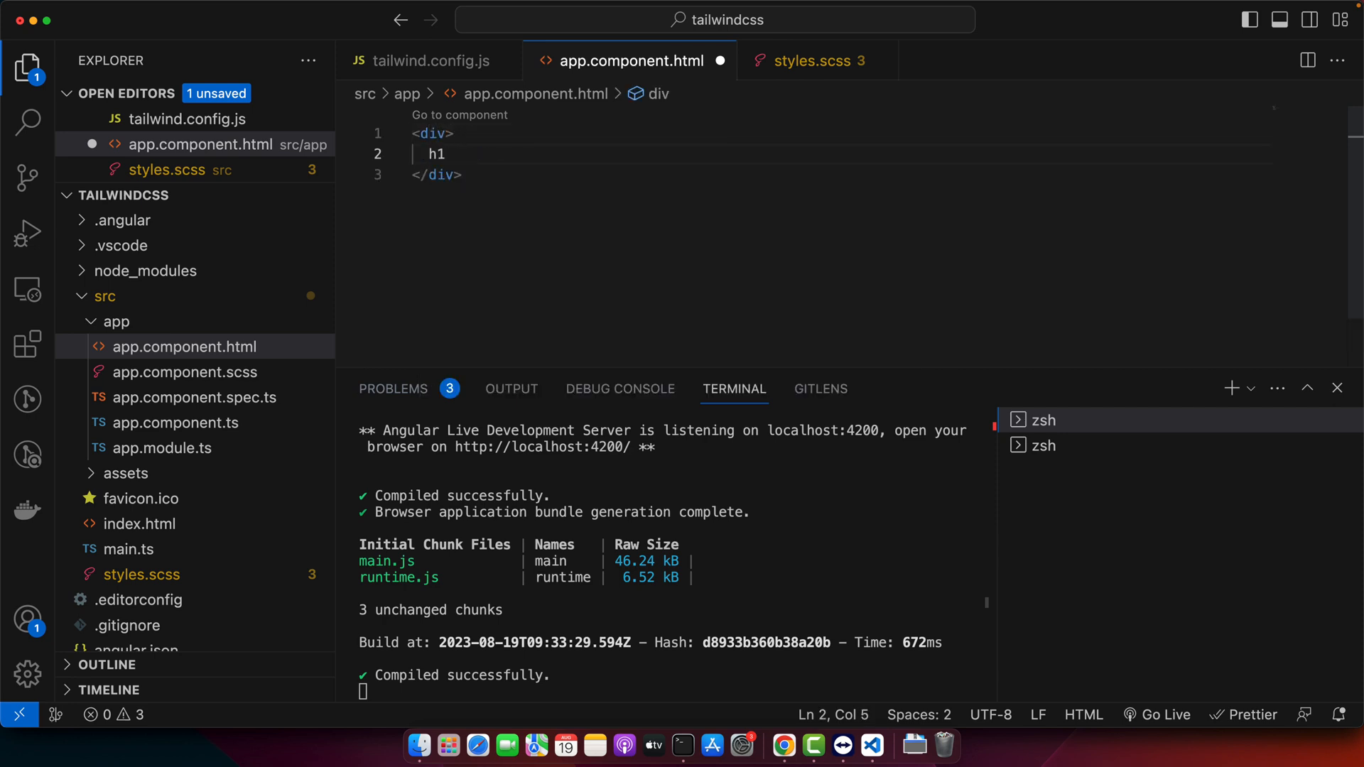
pyautogui.write('Hello world</div>')
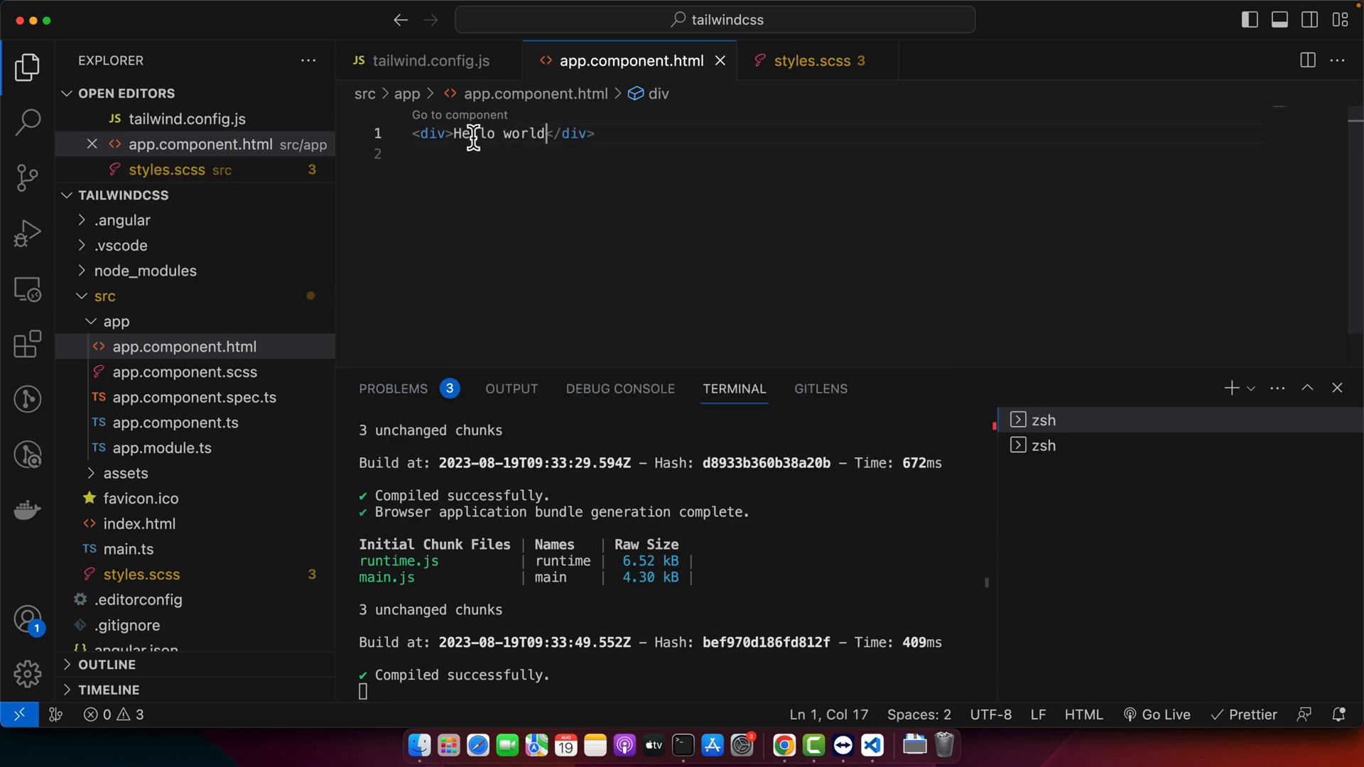
pyautogui.write('class="tet"')
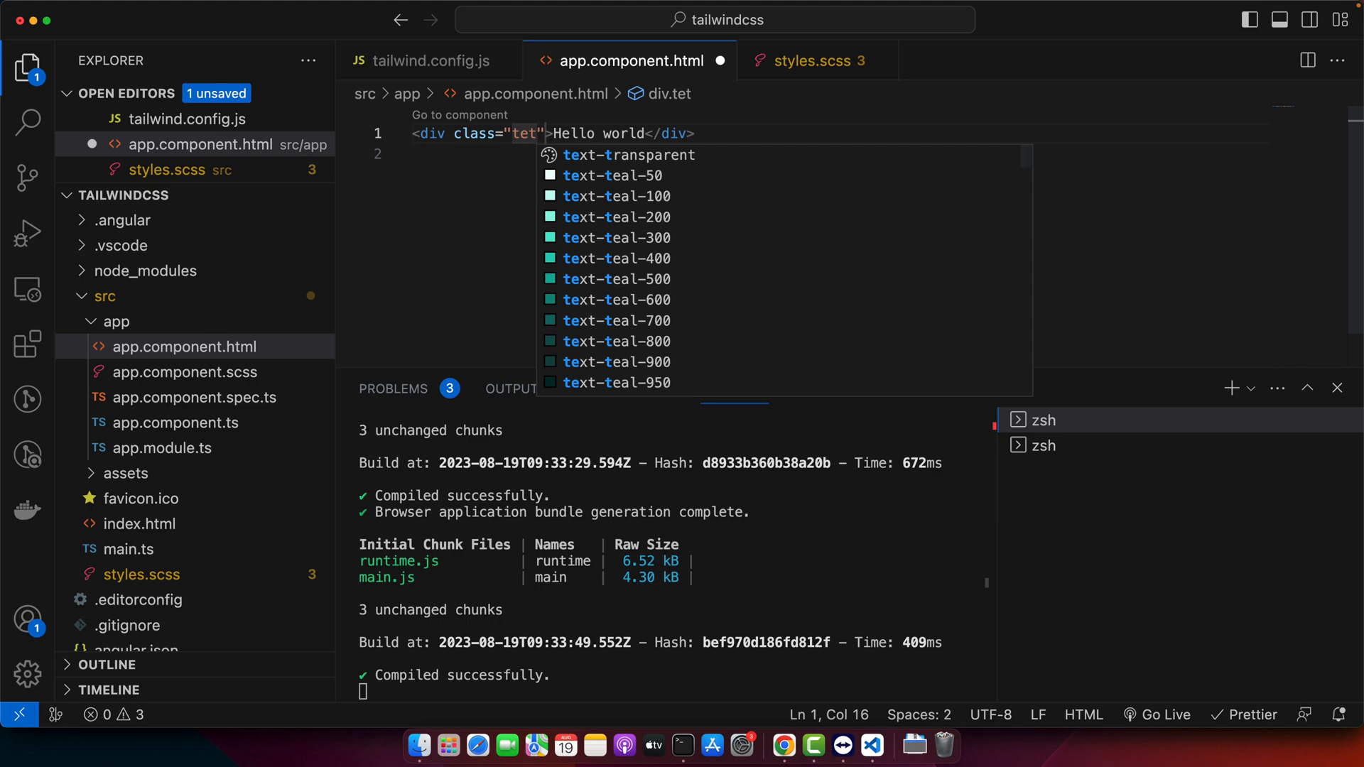
pyautogui.write('text-3xl')
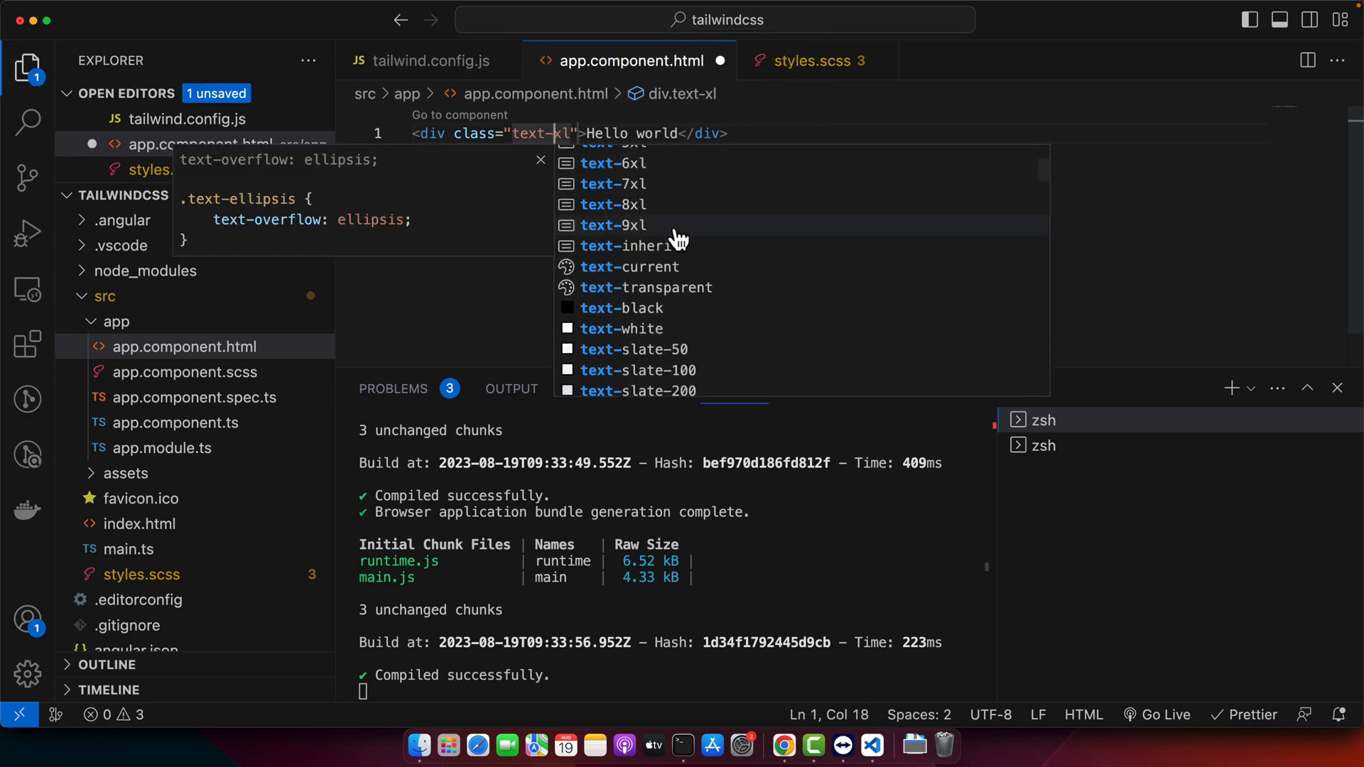
pyautogui.click(612, 224)
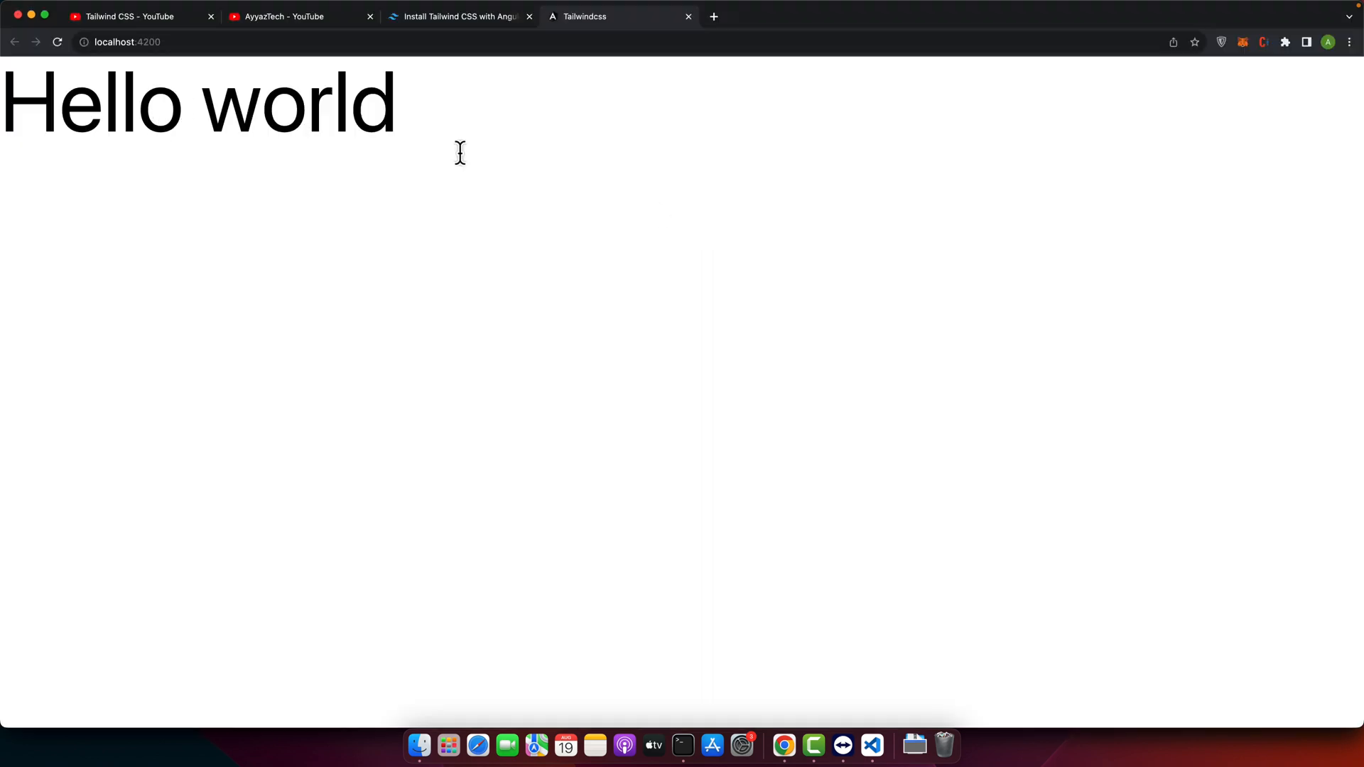
# Step: Add flex centering classes including items-center and w-full to the Hello world div
pyautogui.click(871, 746)
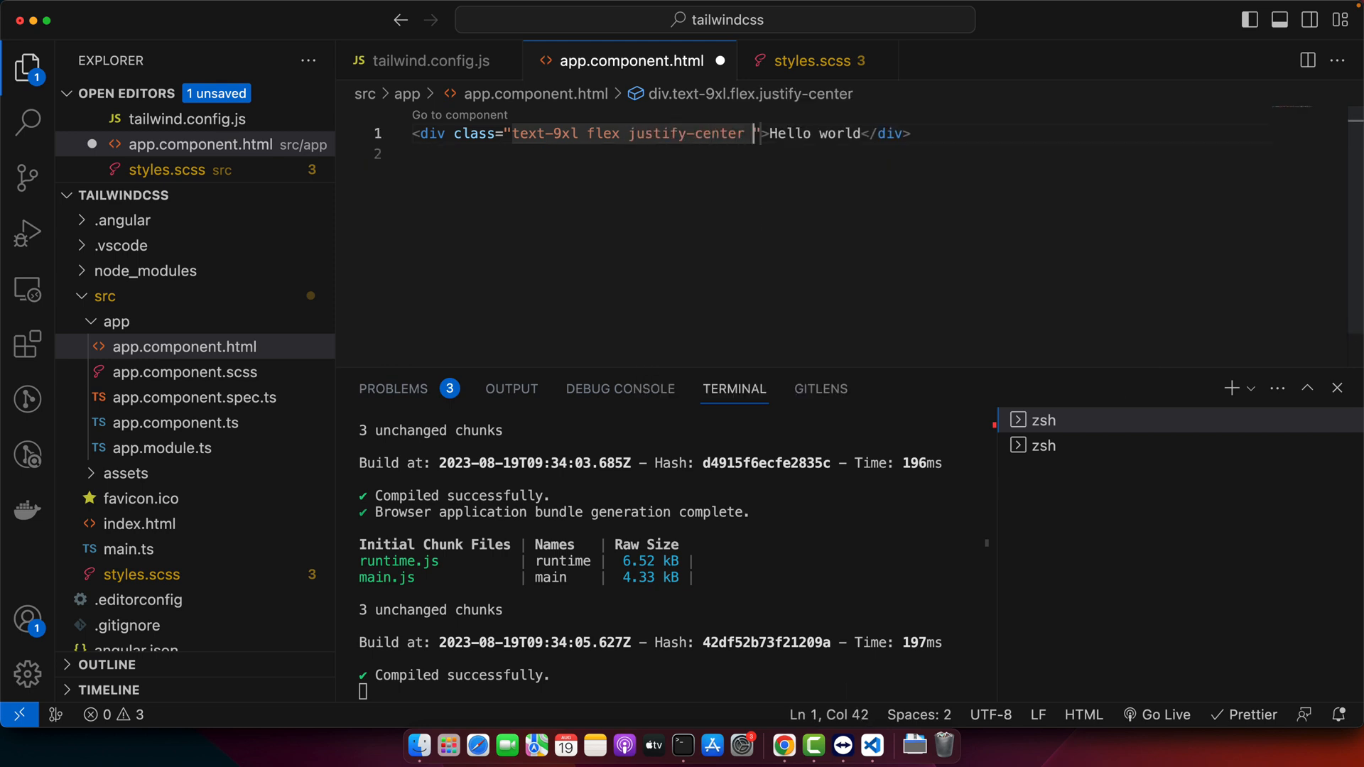
pyautogui.write('items-center')
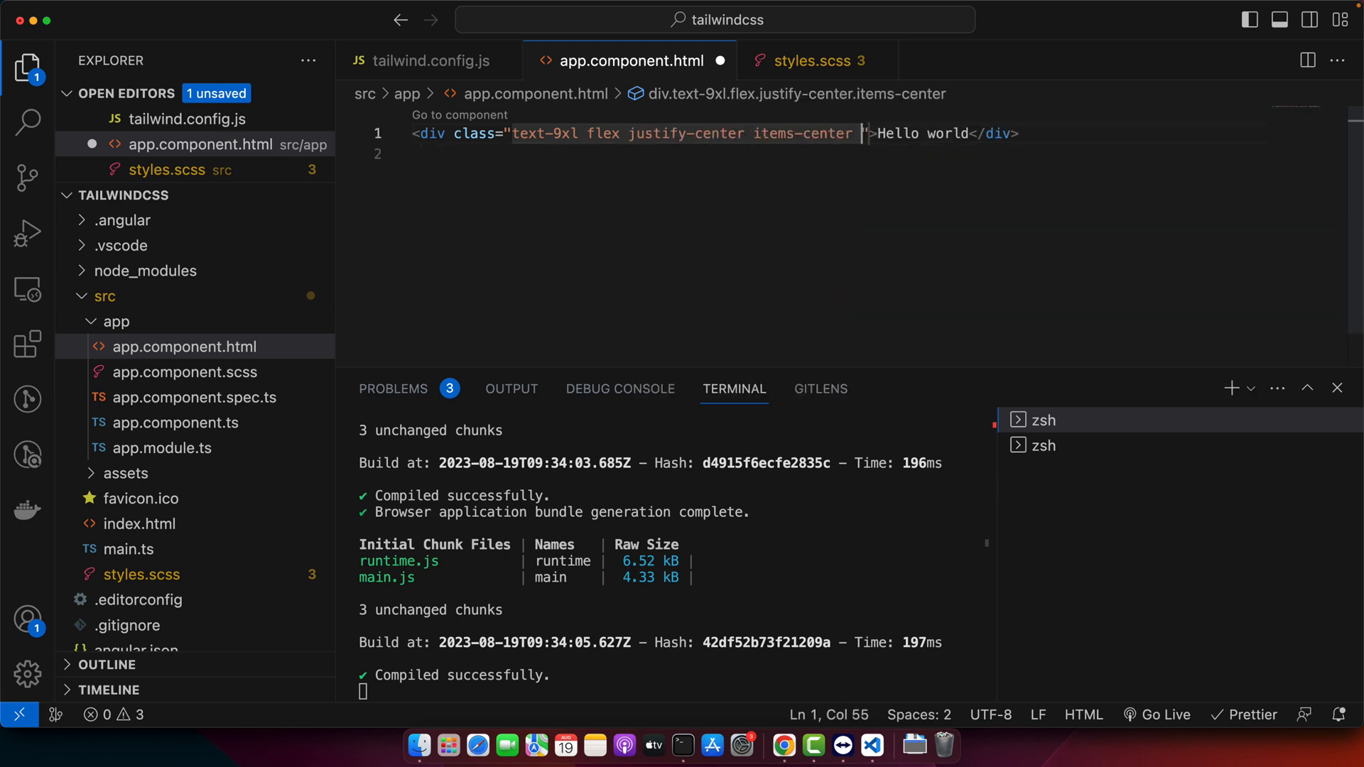
pyautogui.write('w-full h-screen')
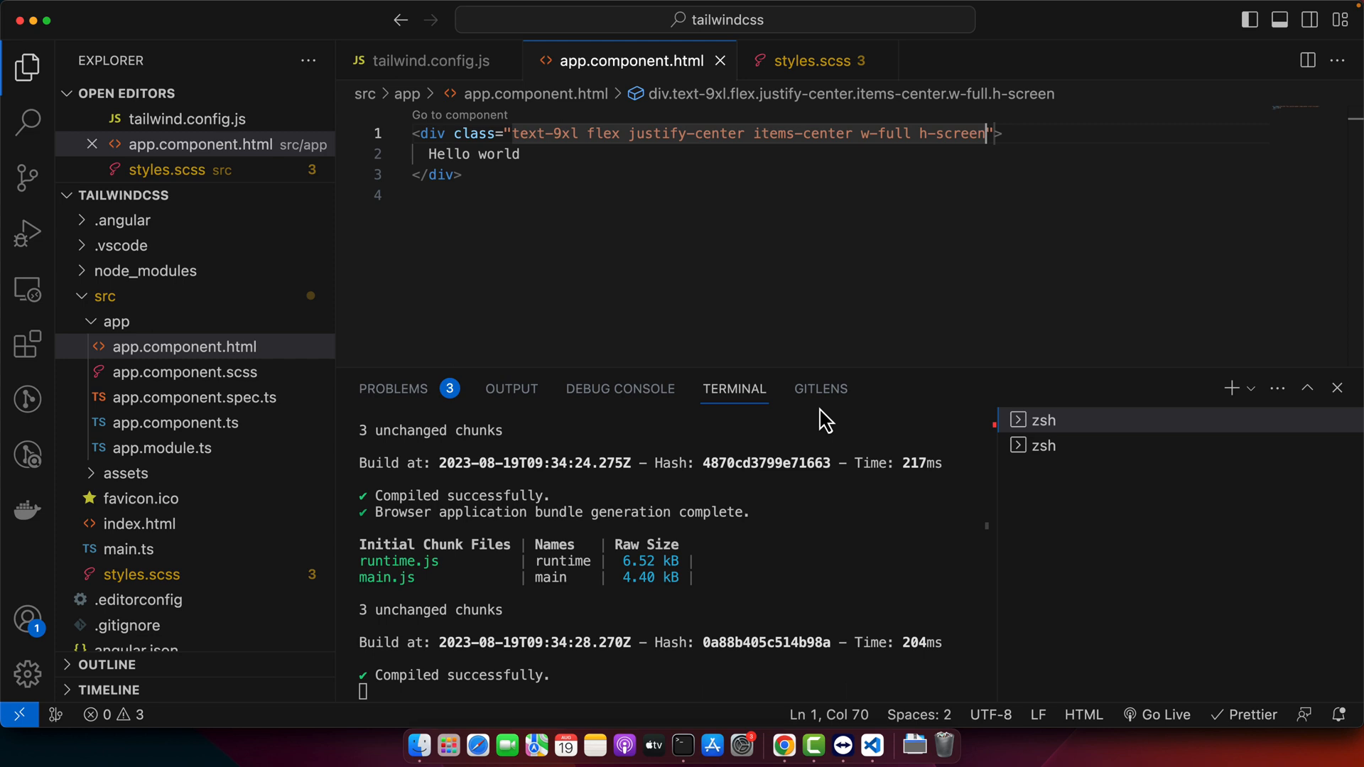
pyautogui.moveTo(733, 194)
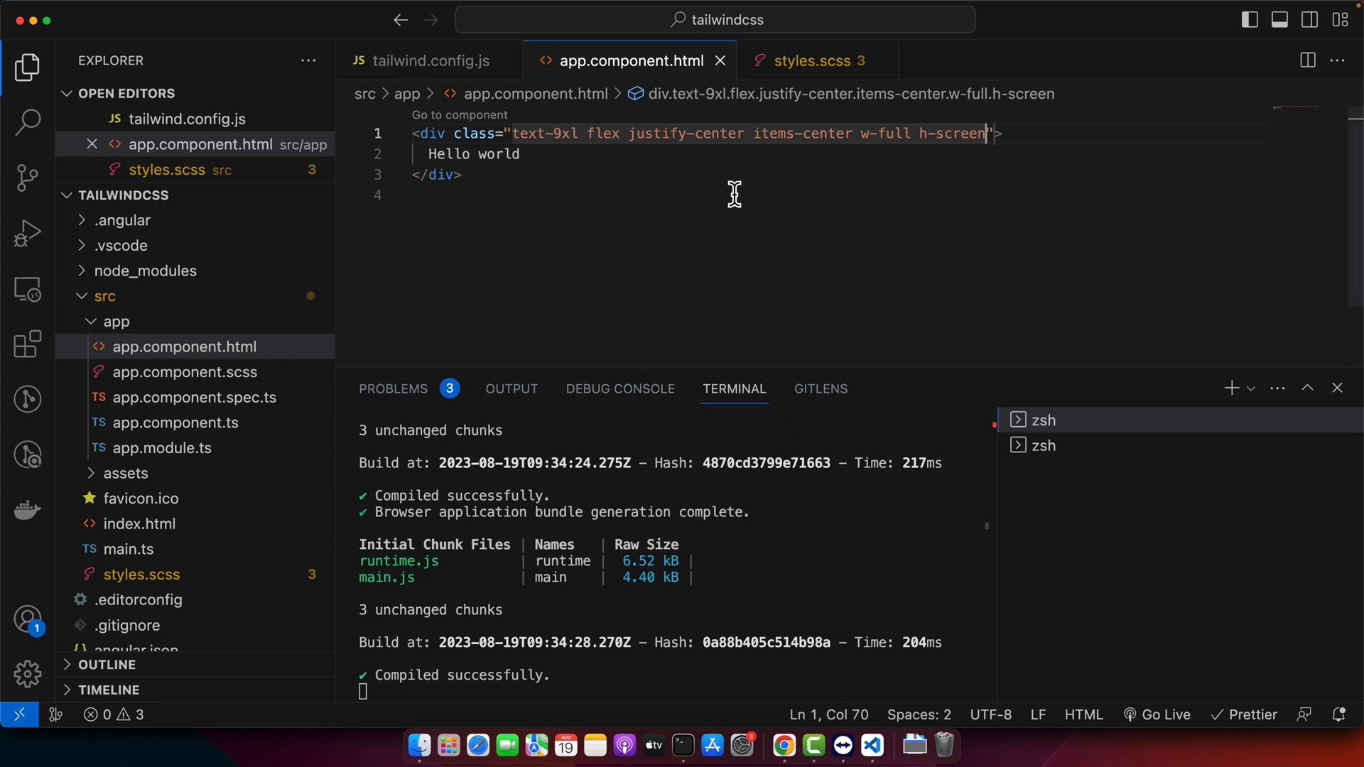